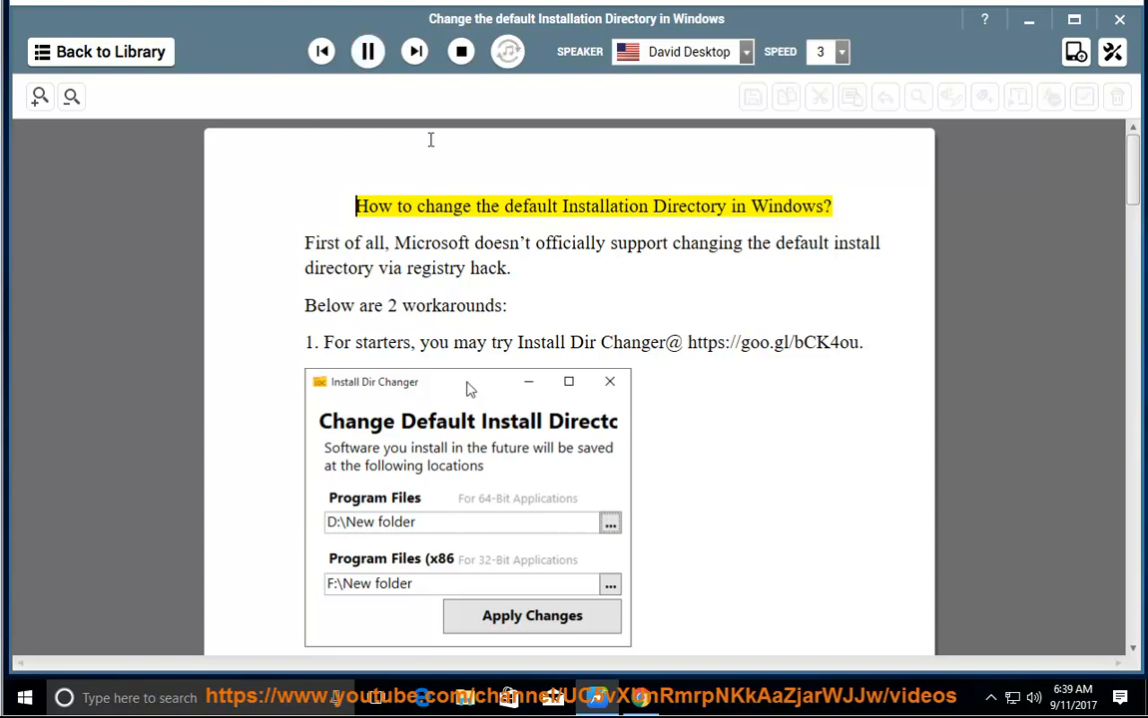
Start the read-aloud of the guide's introduction and pause it briefly partway through
double_click(787, 205)
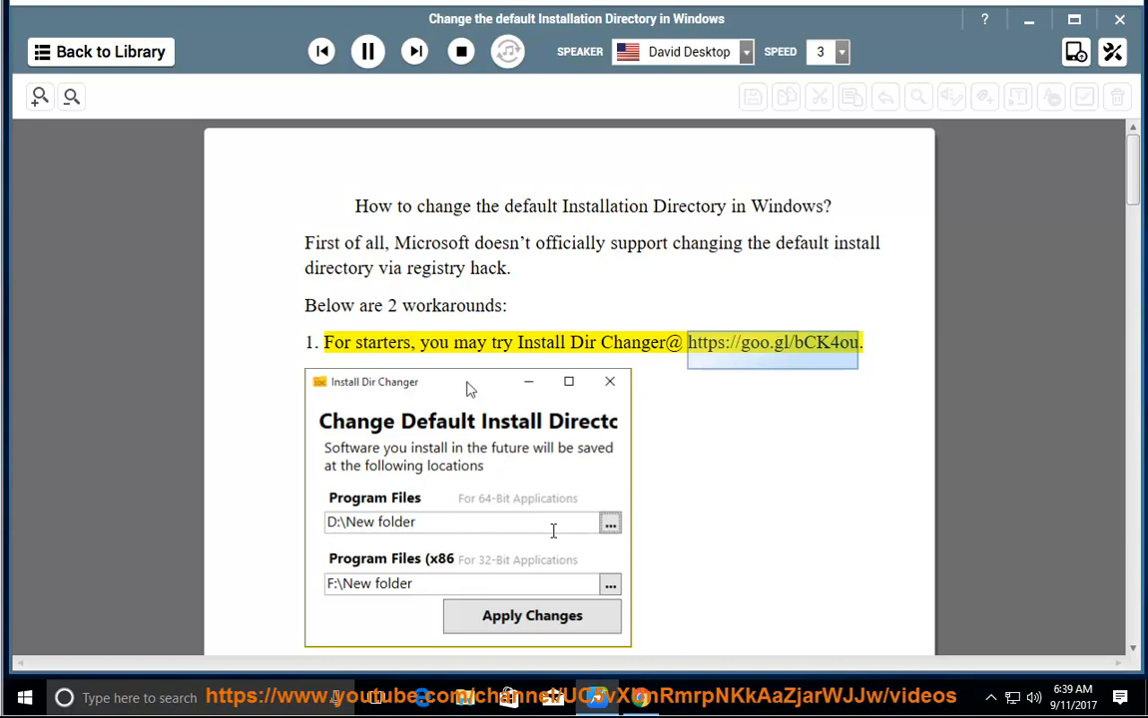
mouse_move(707, 515)
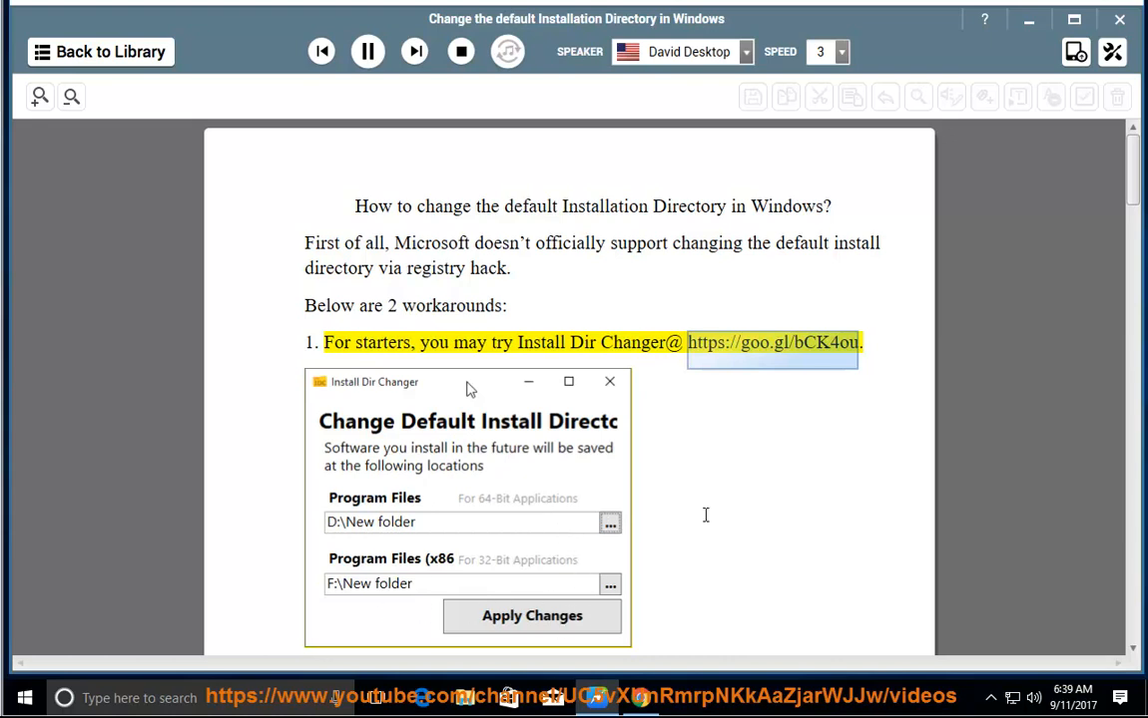
scroll(down, 3)
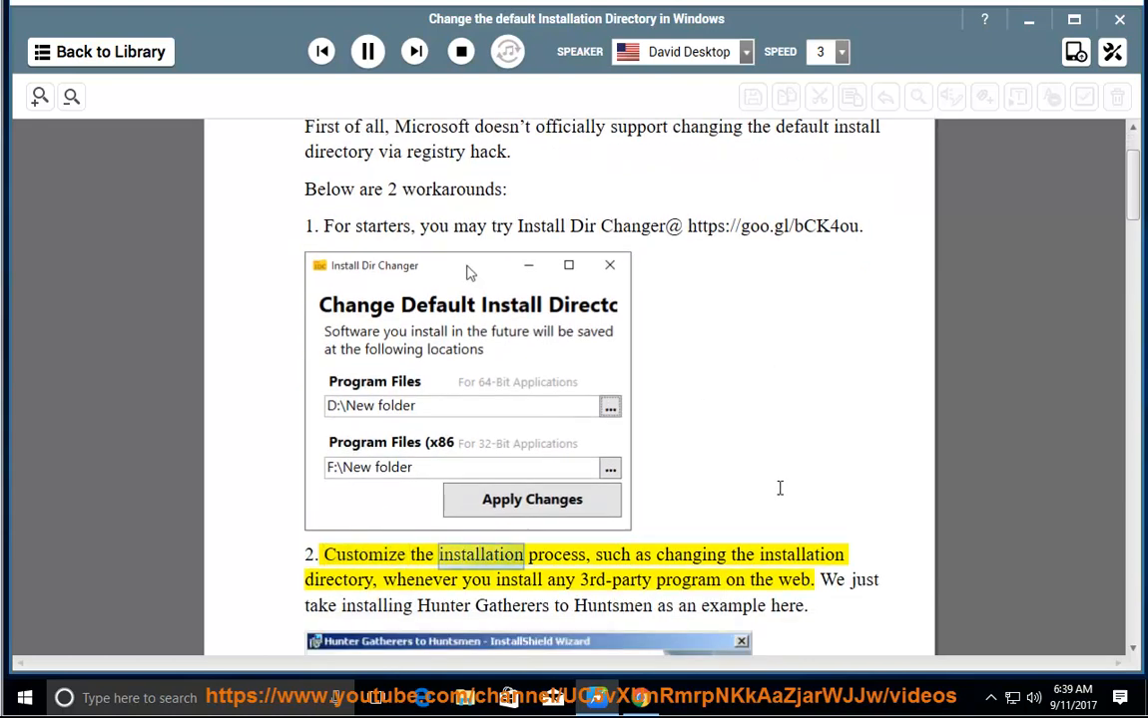
scroll(down, 3)
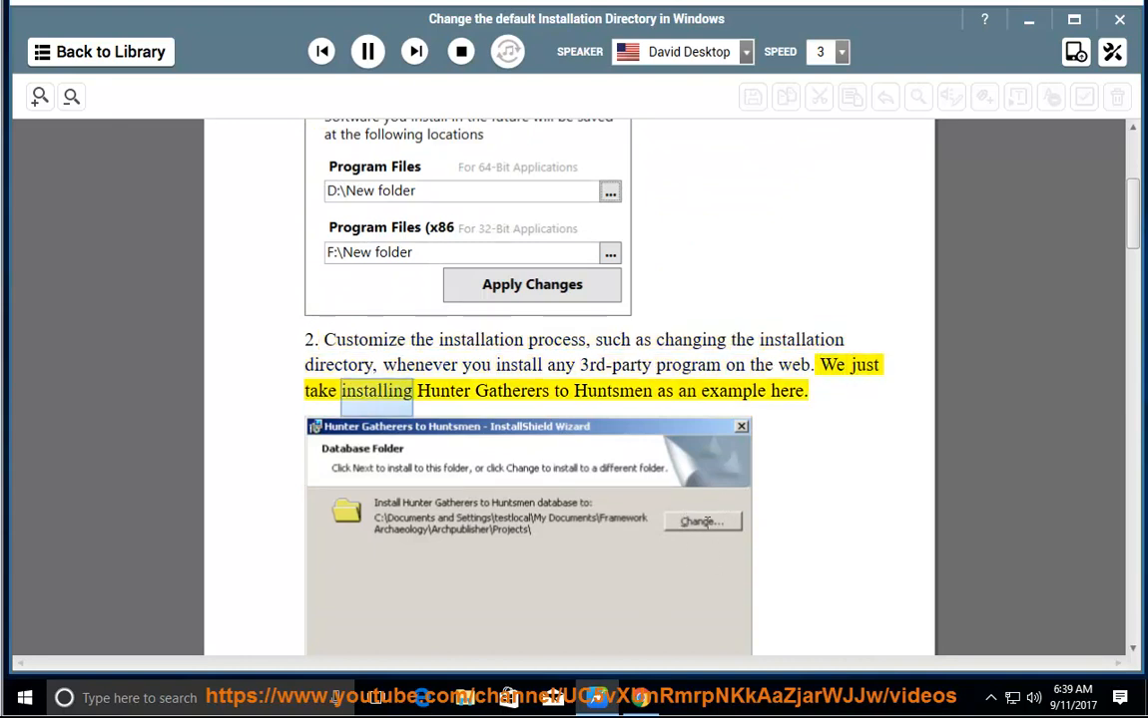
scroll(down, 3)
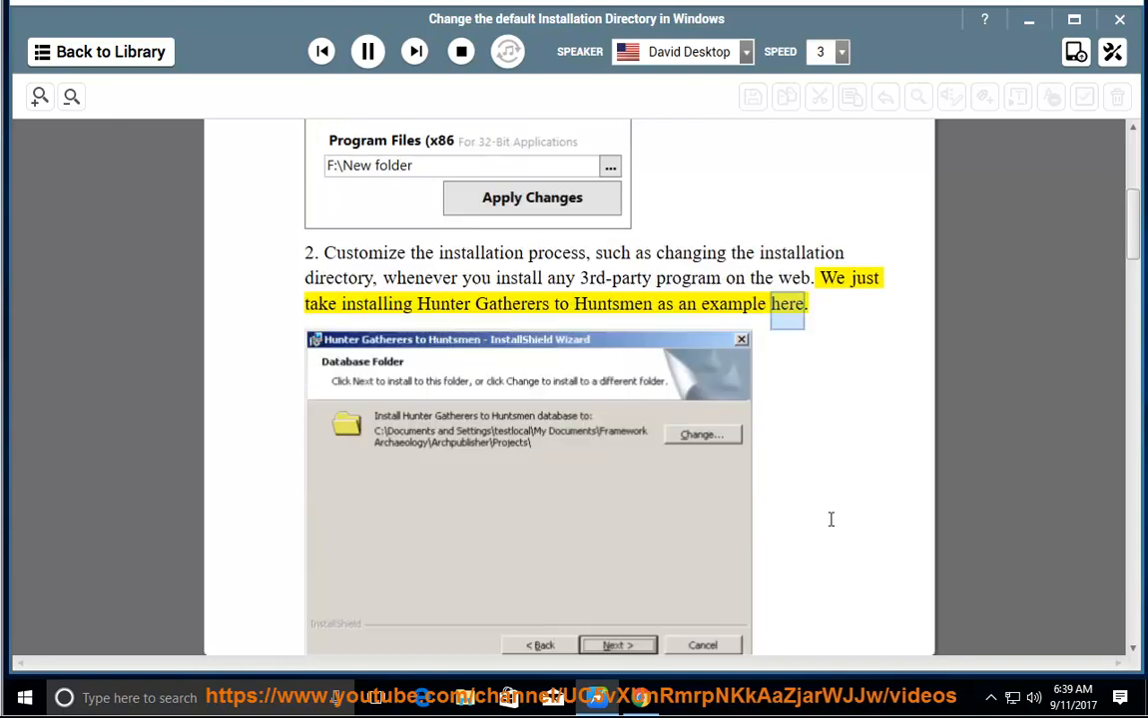
scroll(down, 3)
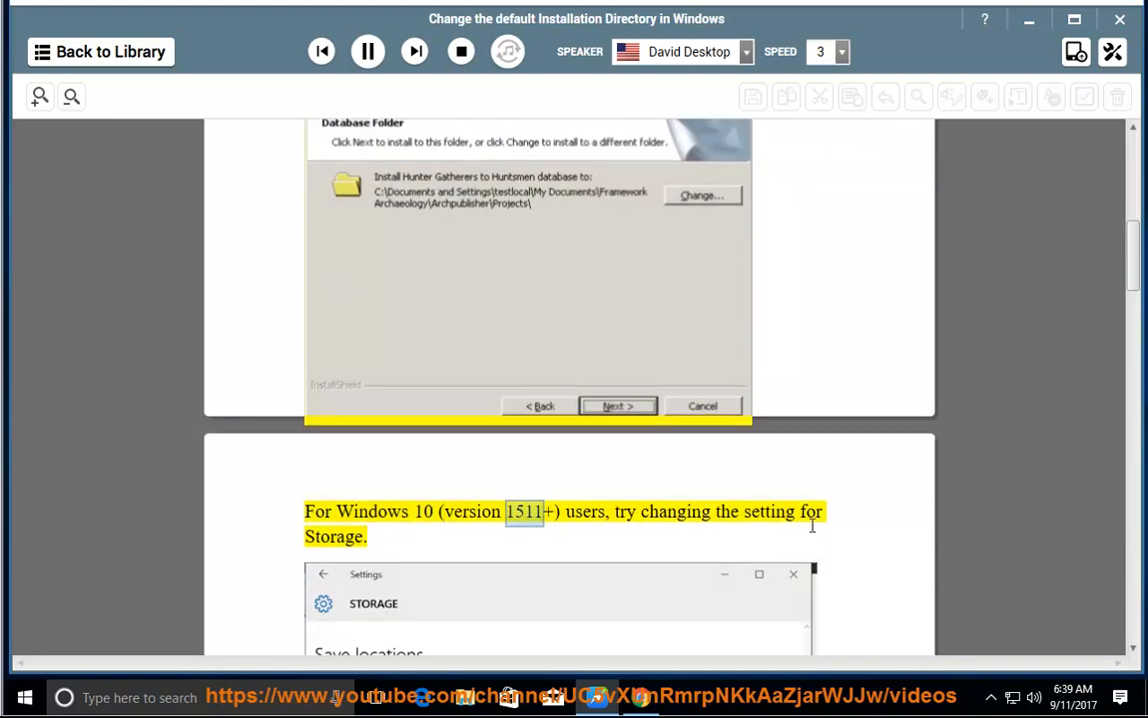
scroll(down, 3)
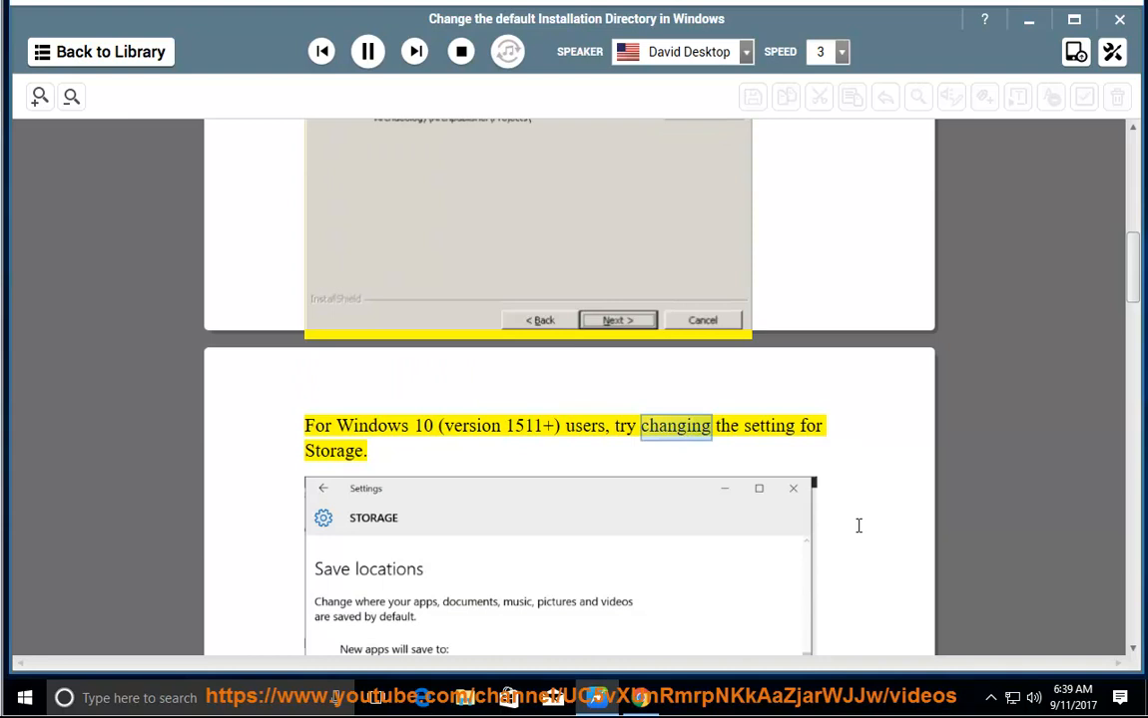
click(368, 52)
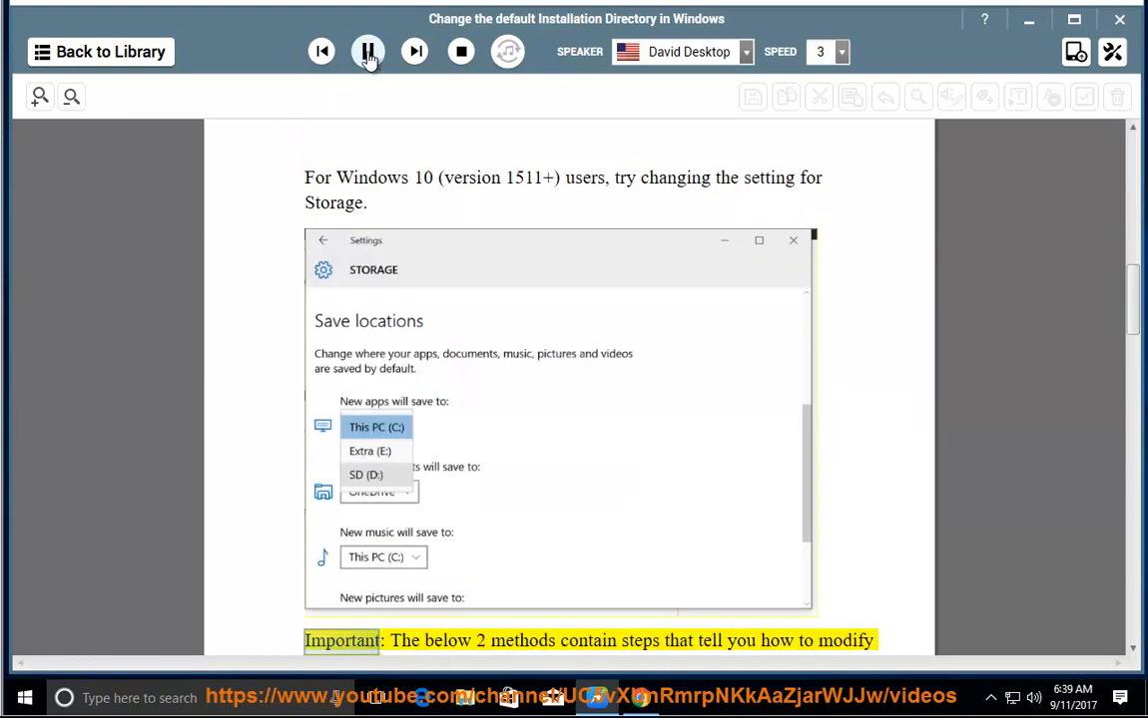
Continue listening through the Windows 10 storage tip and registry warning, then pause
scroll(down, 3)
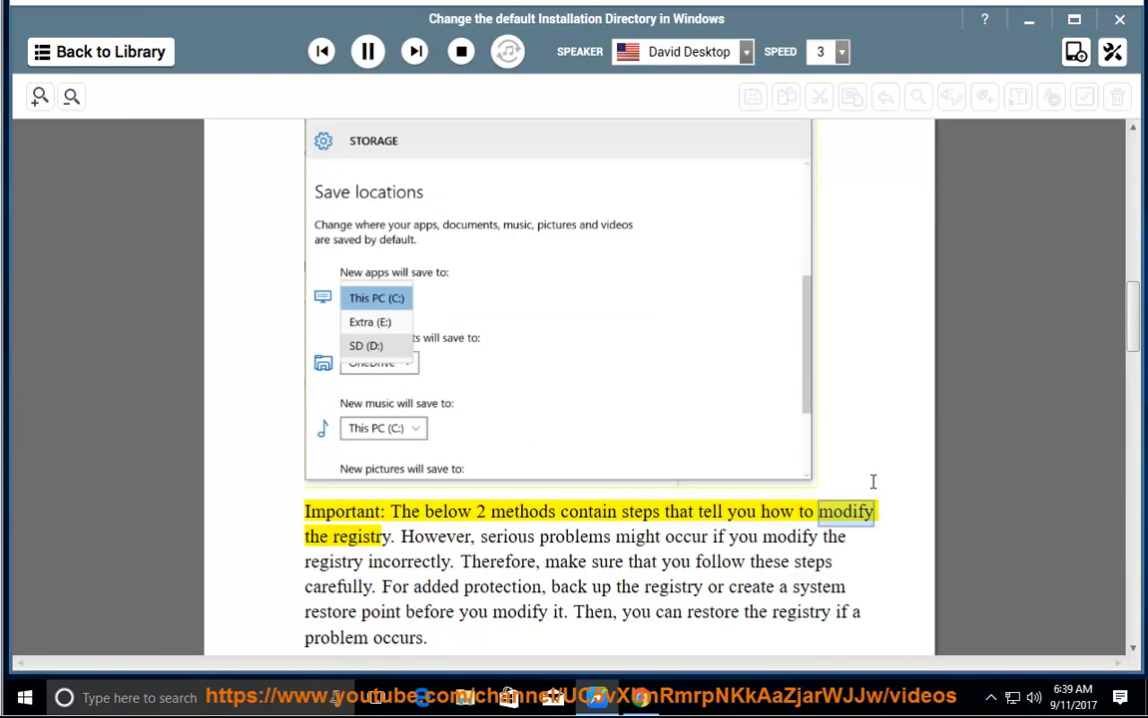
scroll(down, 3)
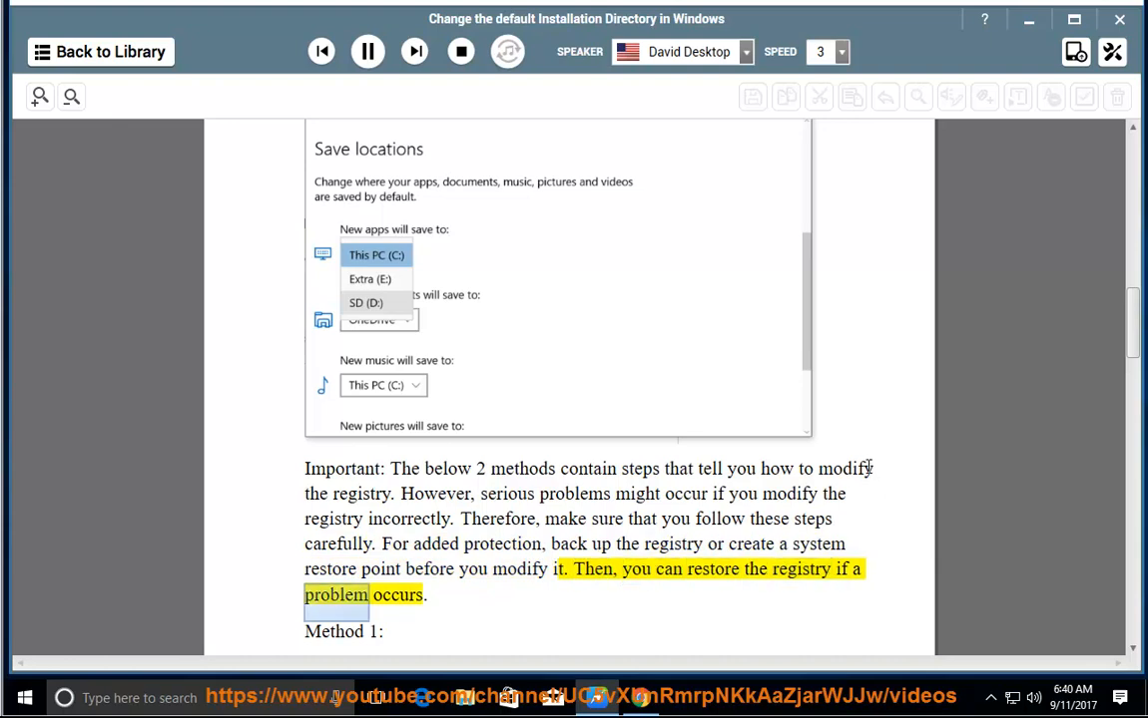
click(367, 52)
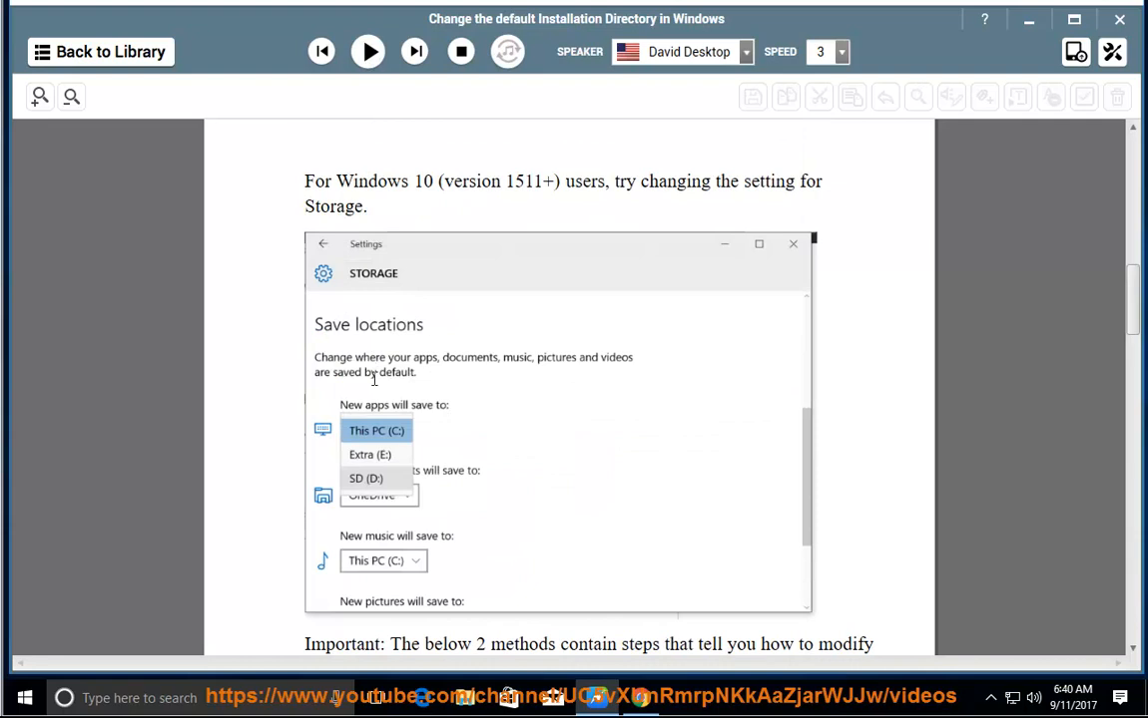
click(24, 697)
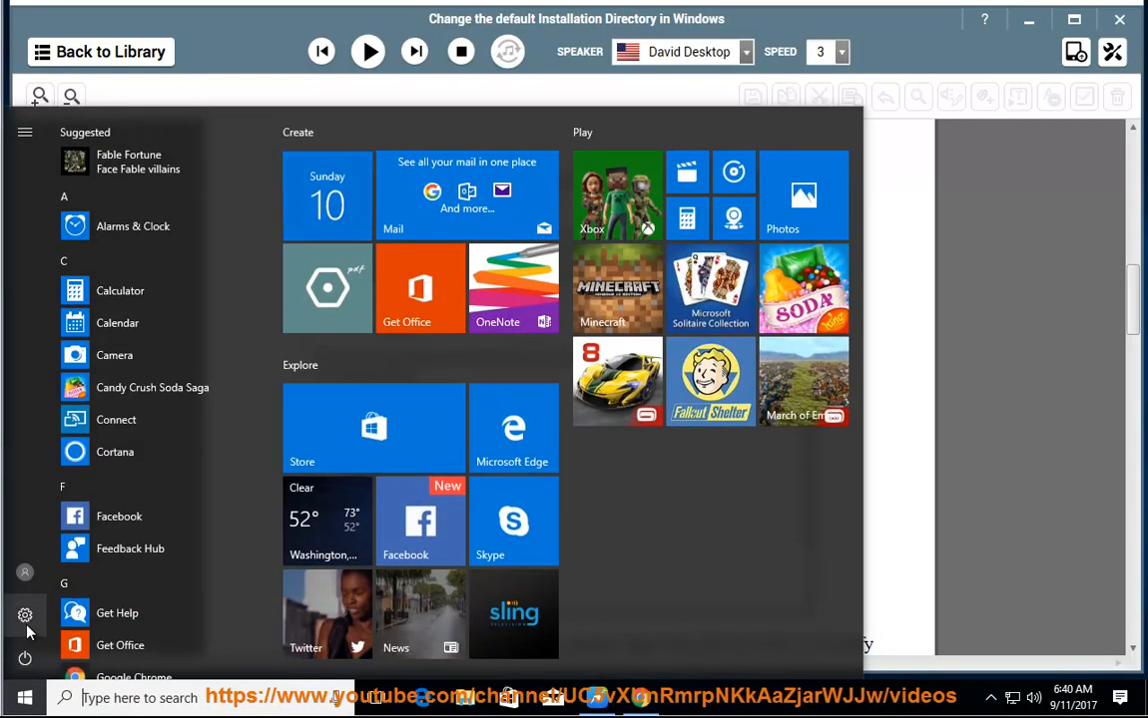
click(24, 615)
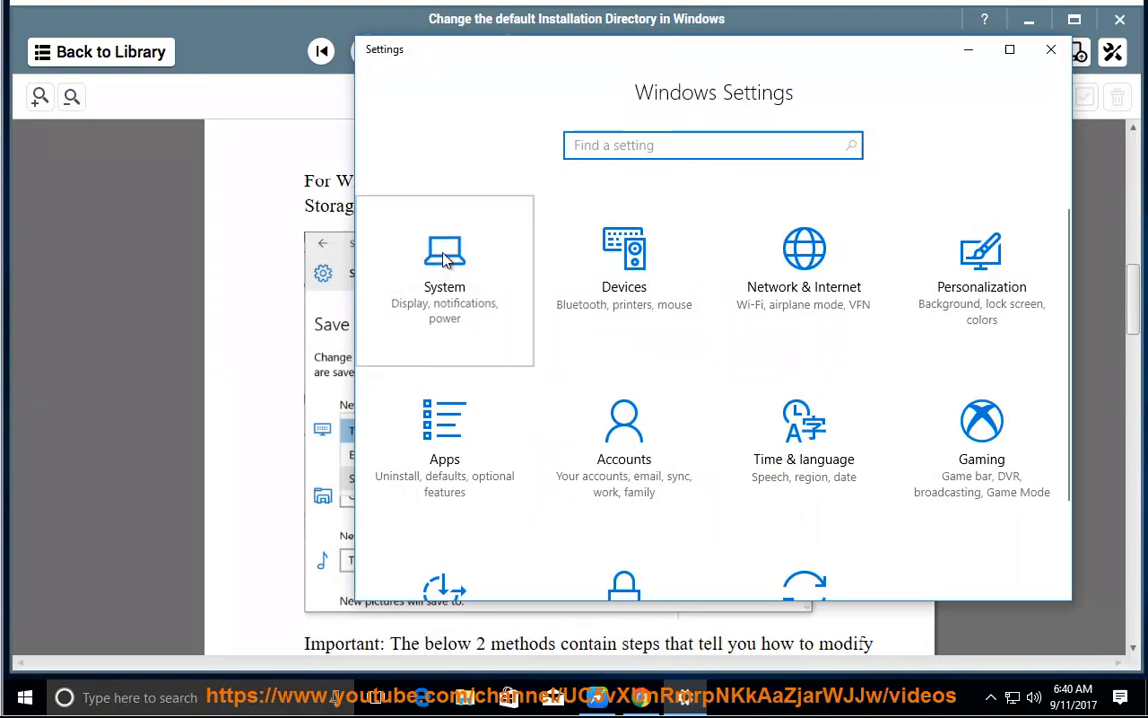
click(443, 279)
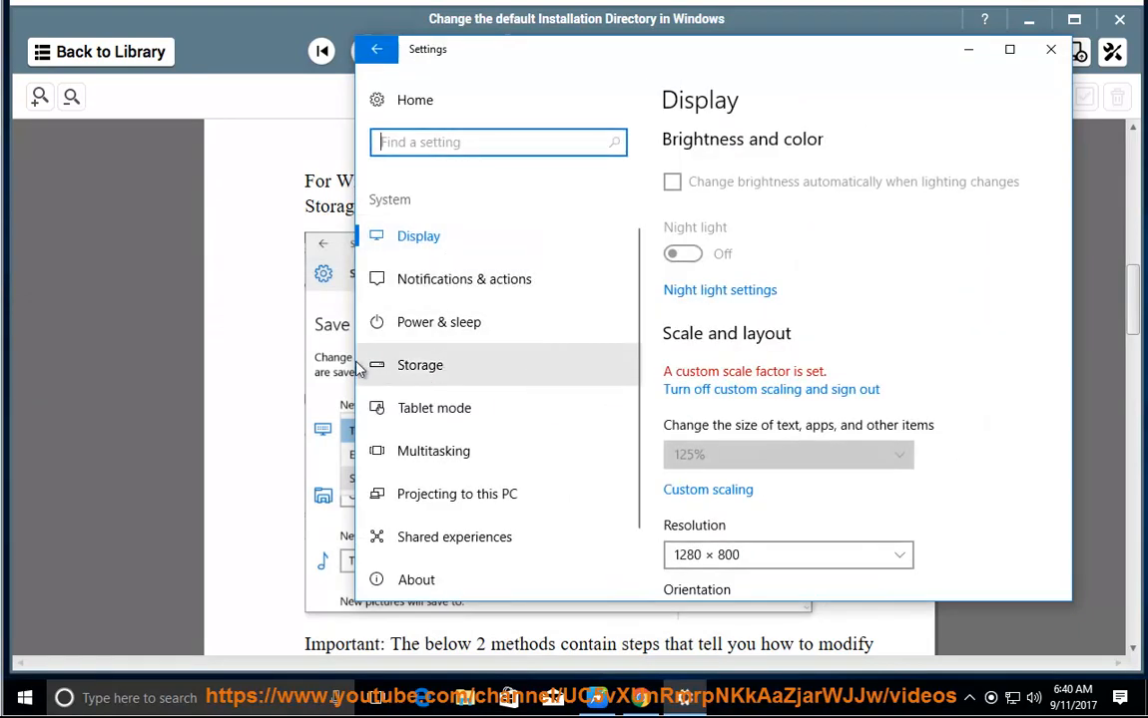
click(419, 365)
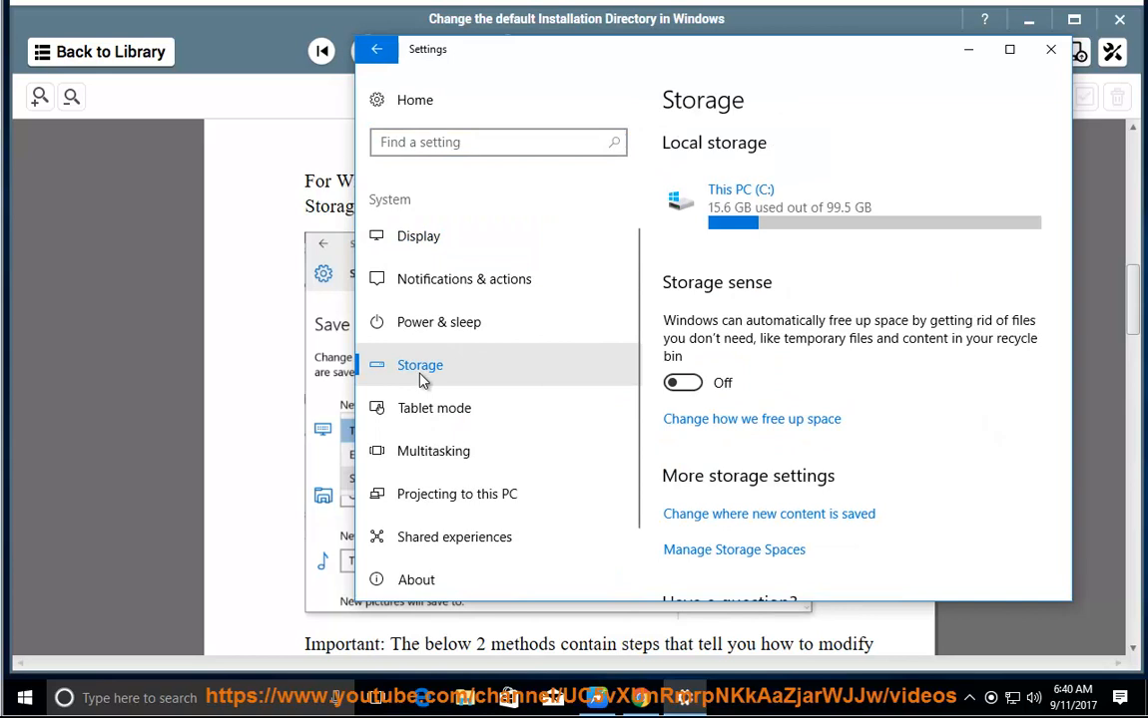
scroll(down, 3)
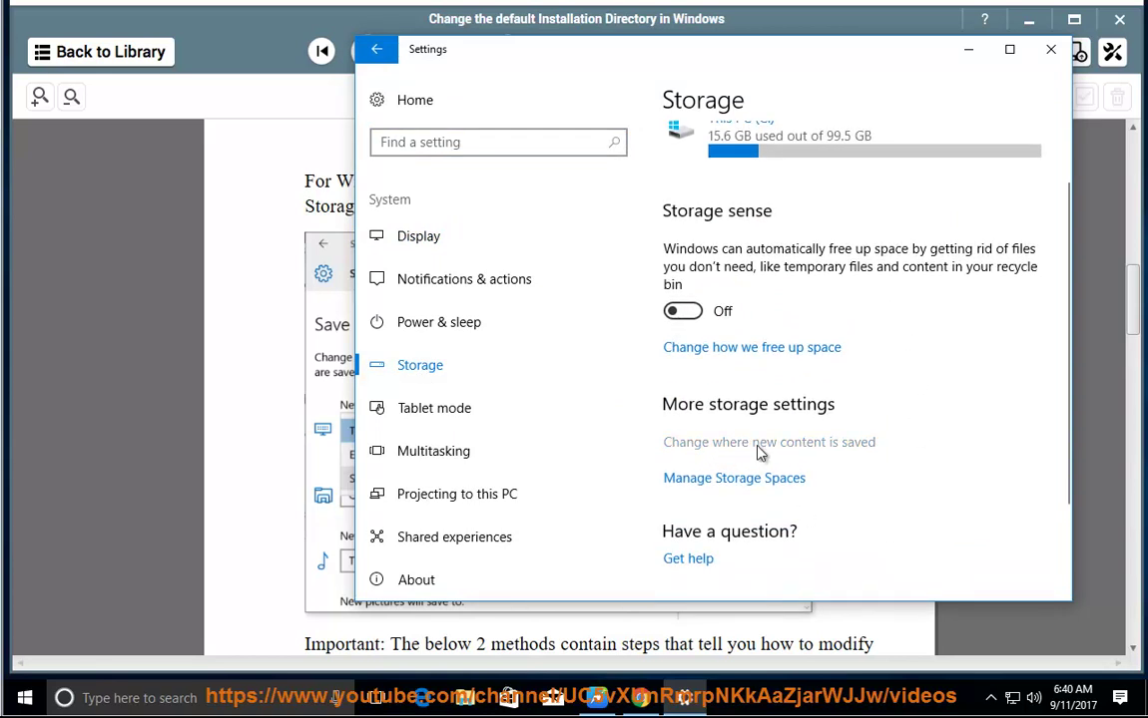
click(768, 443)
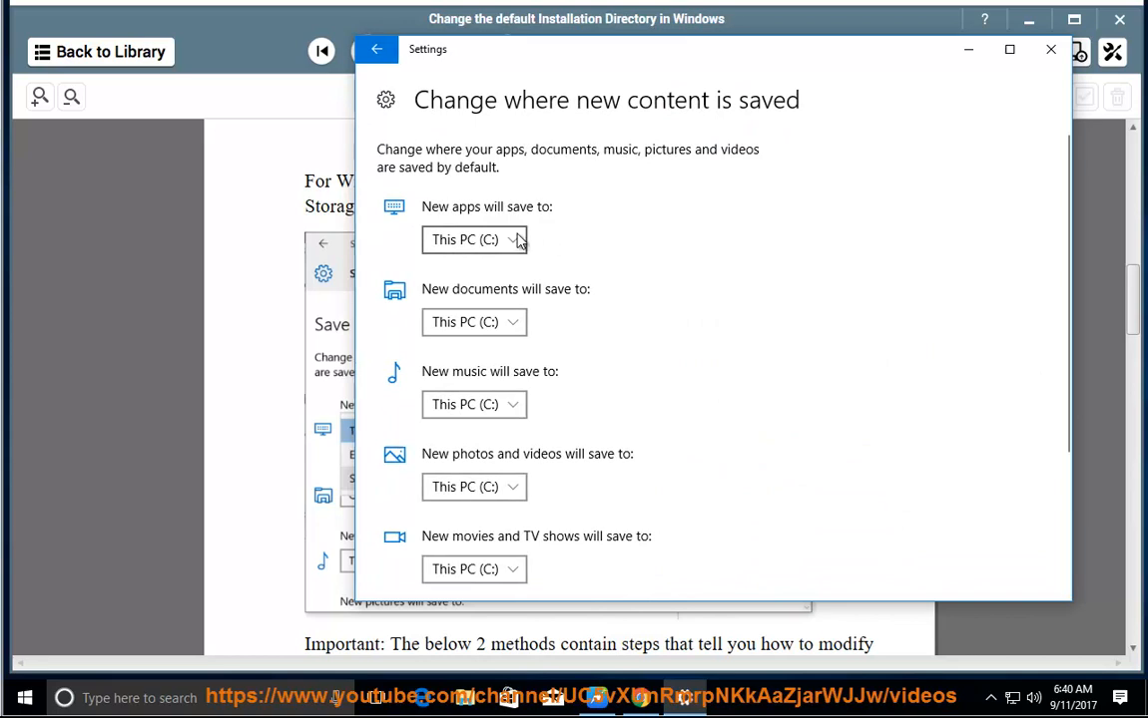
click(463, 240)
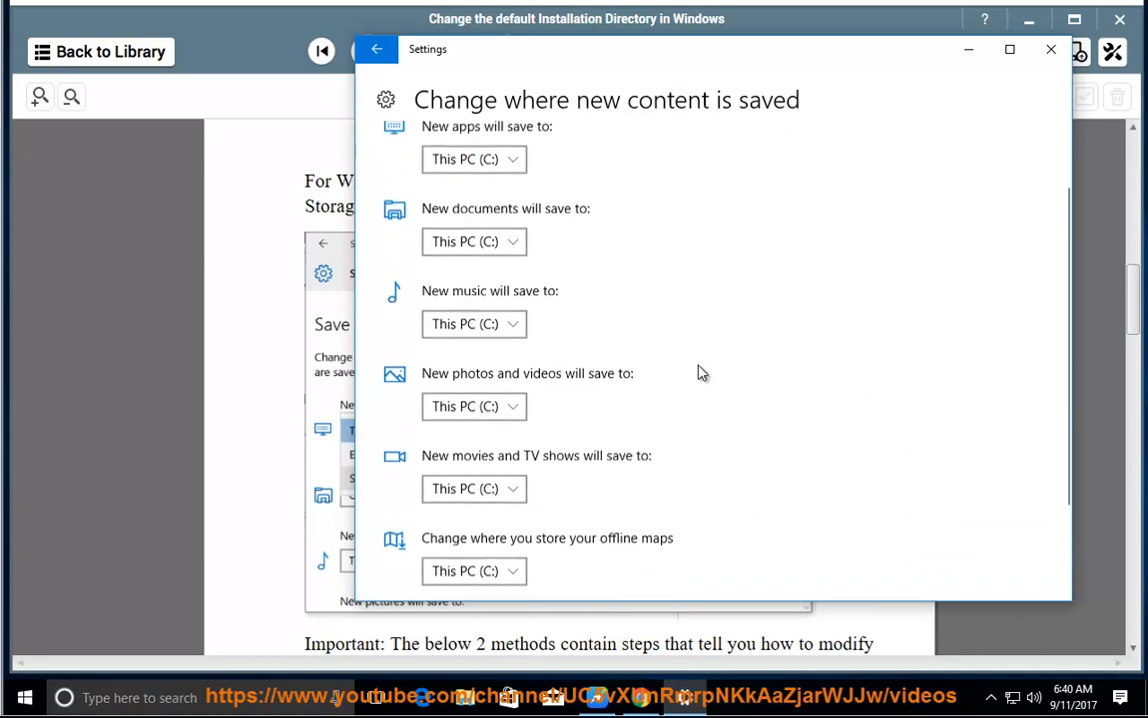
scroll(up, 3)
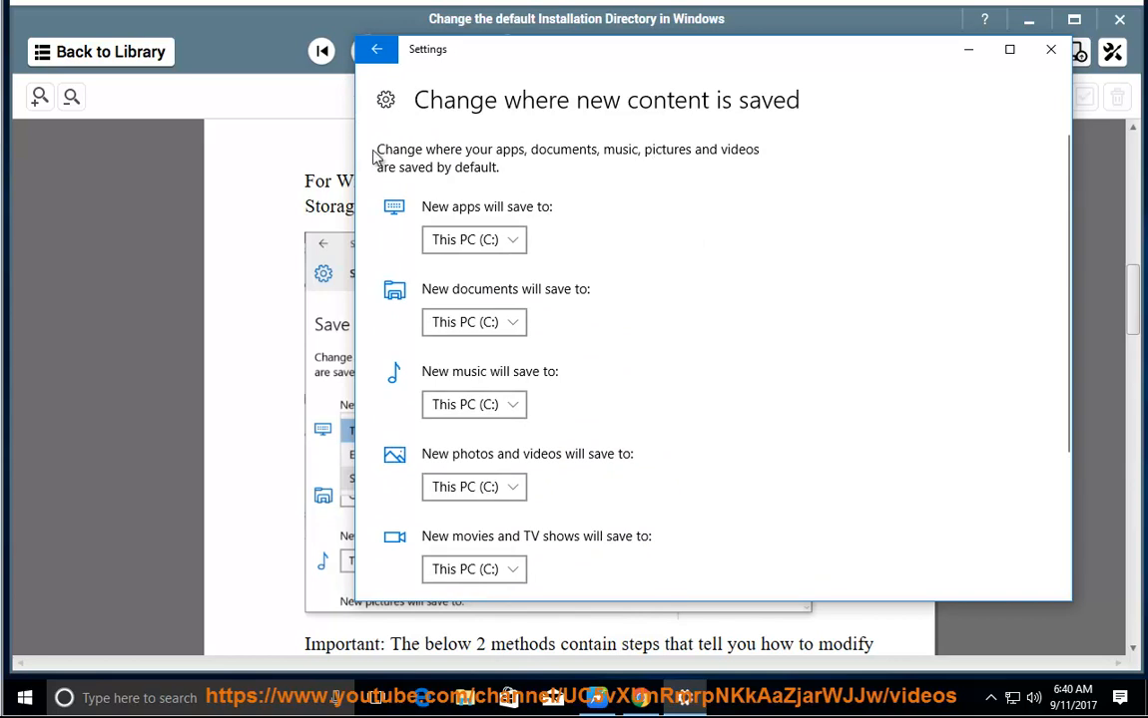
click(1050, 48)
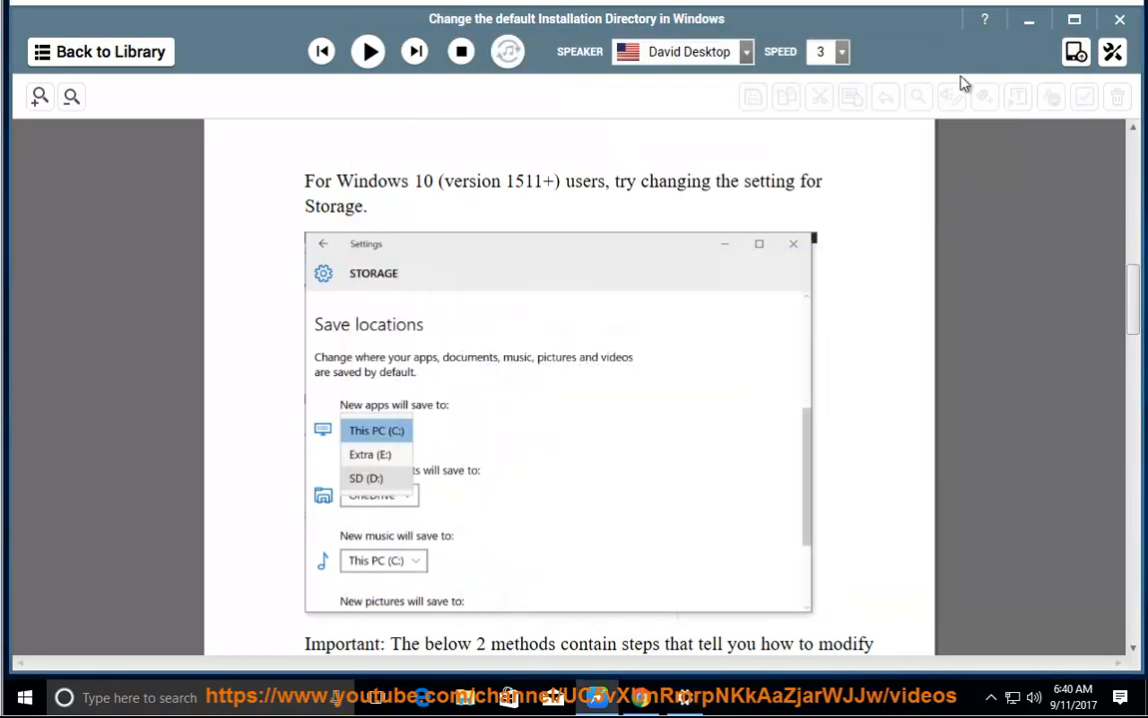
Resume narration through Method 1's registry-editing and reboot steps, pausing as Method 2 begins
click(368, 52)
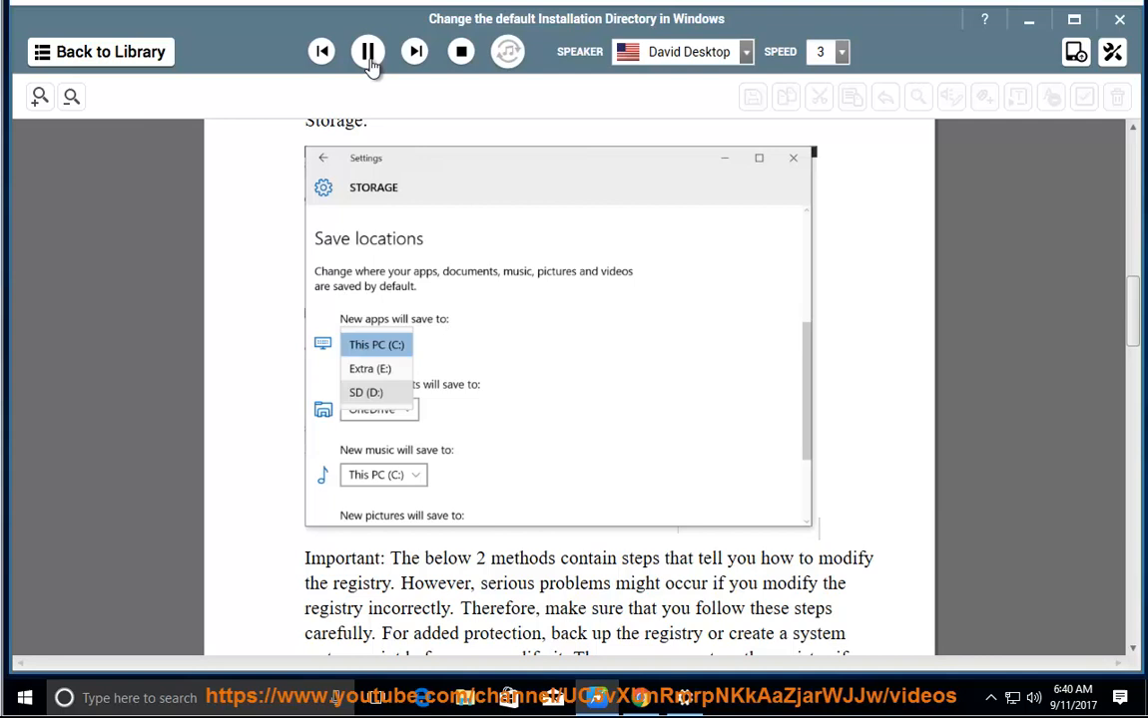
scroll(down, 3)
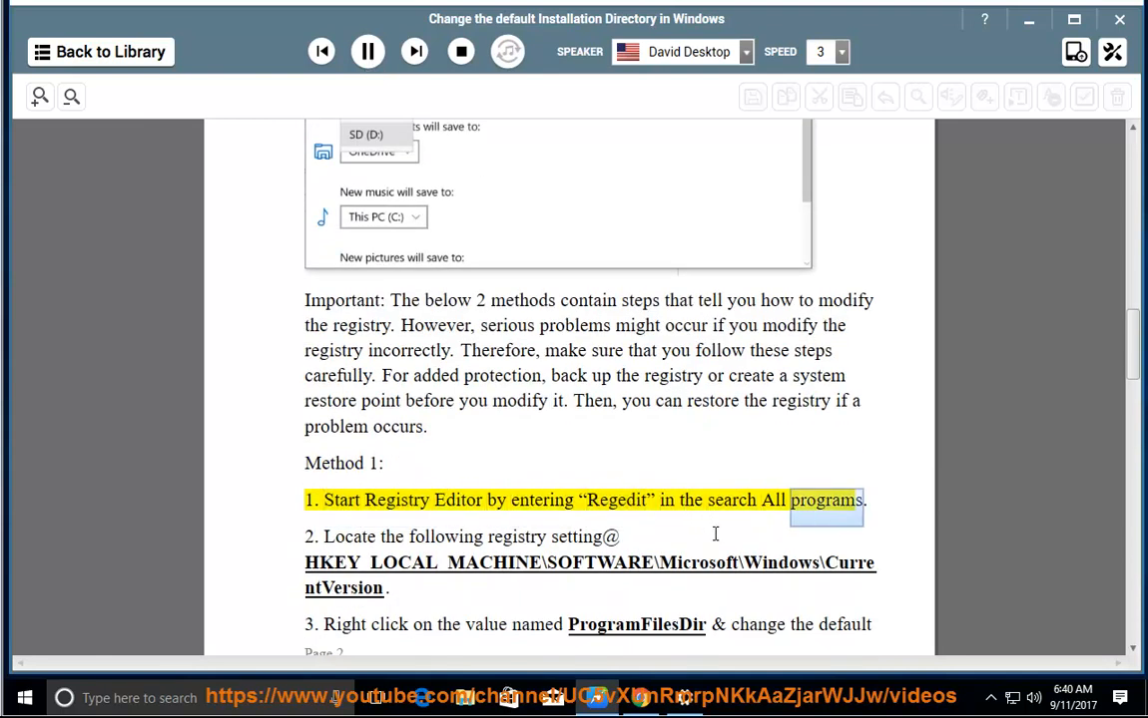
scroll(down, 3)
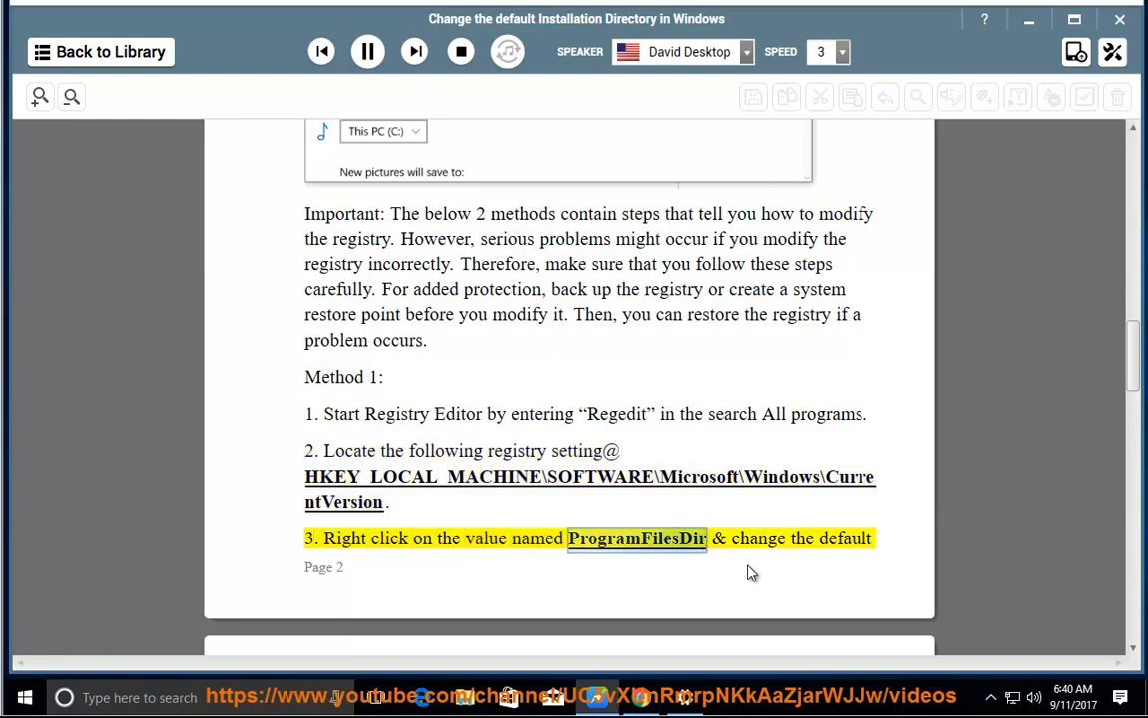
scroll(down, 3)
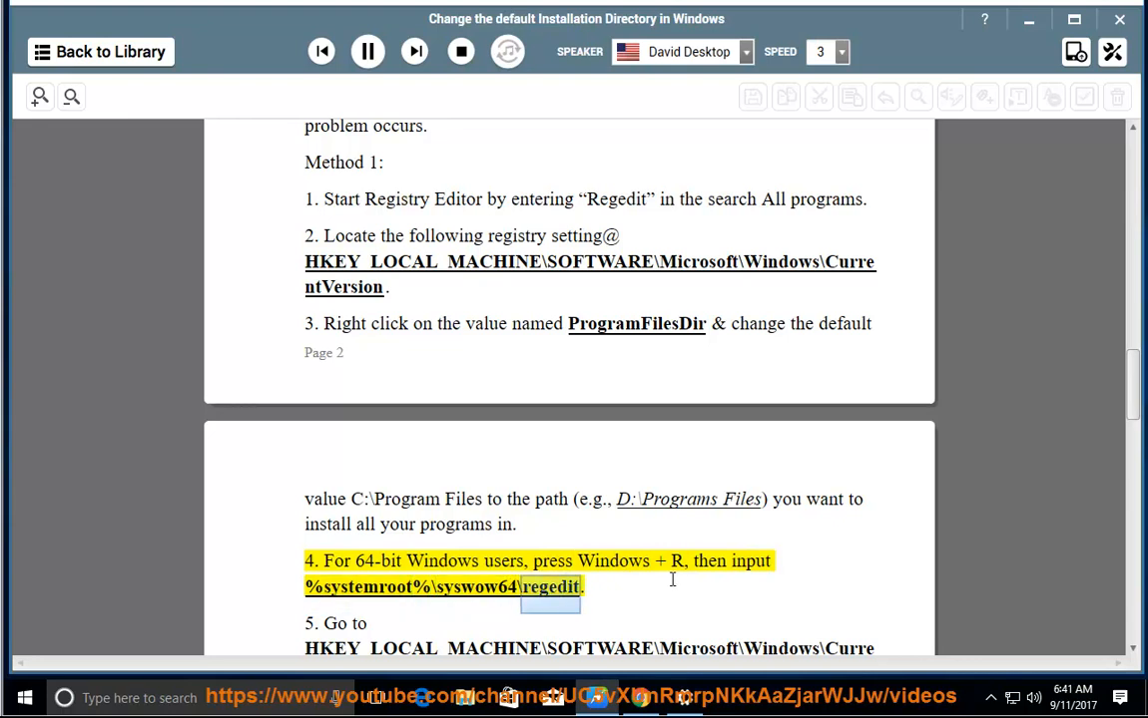
scroll(down, 3)
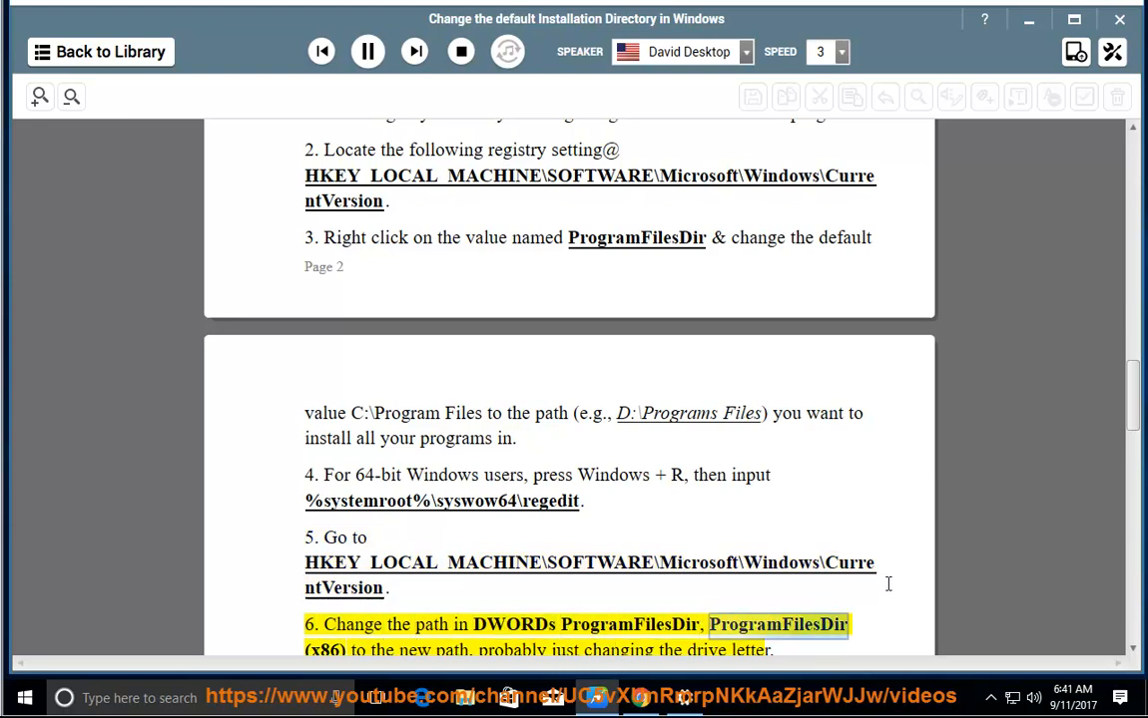
scroll(down, 3)
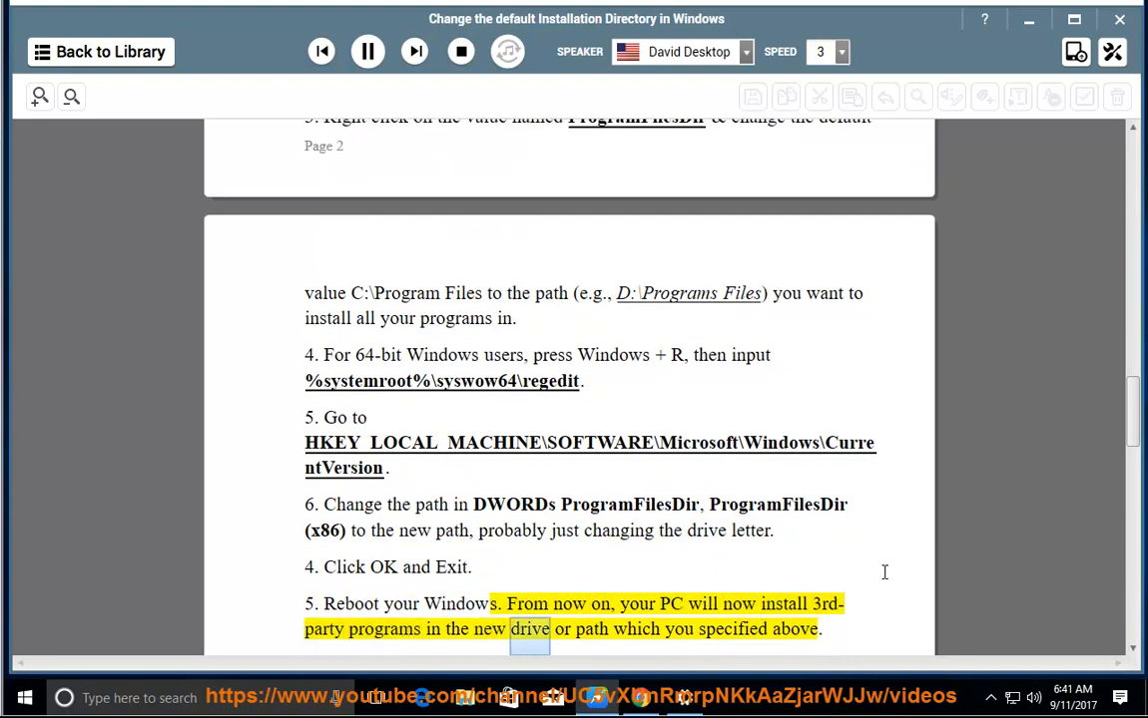
scroll(down, 3)
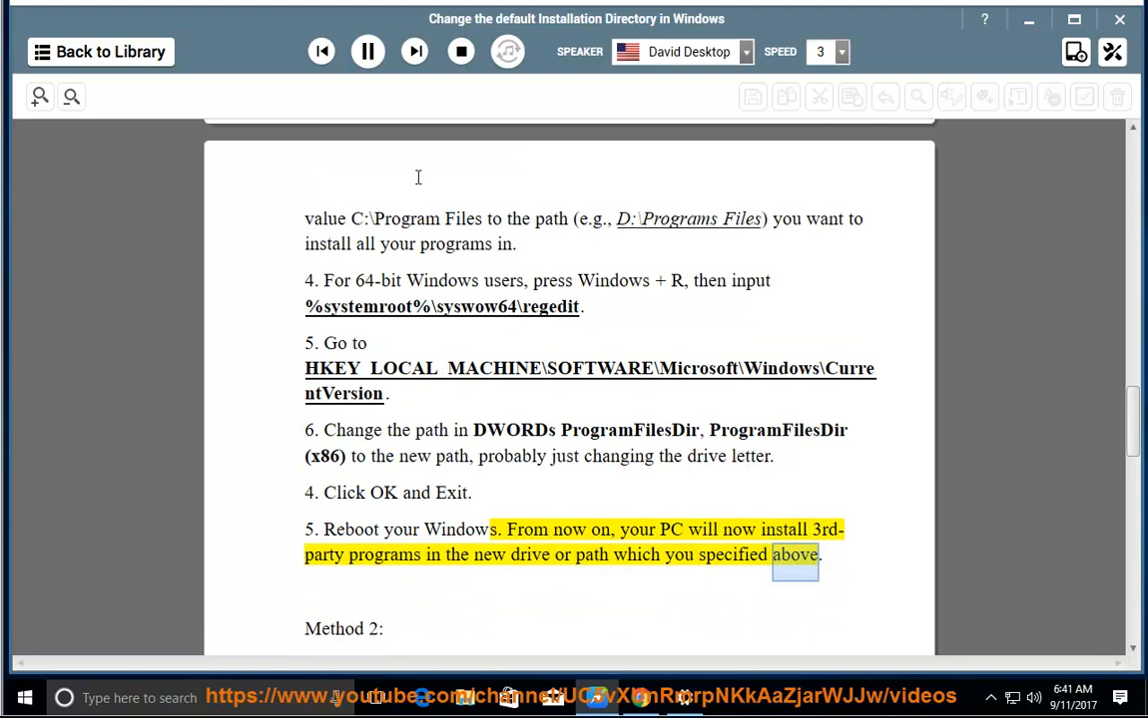
click(367, 51)
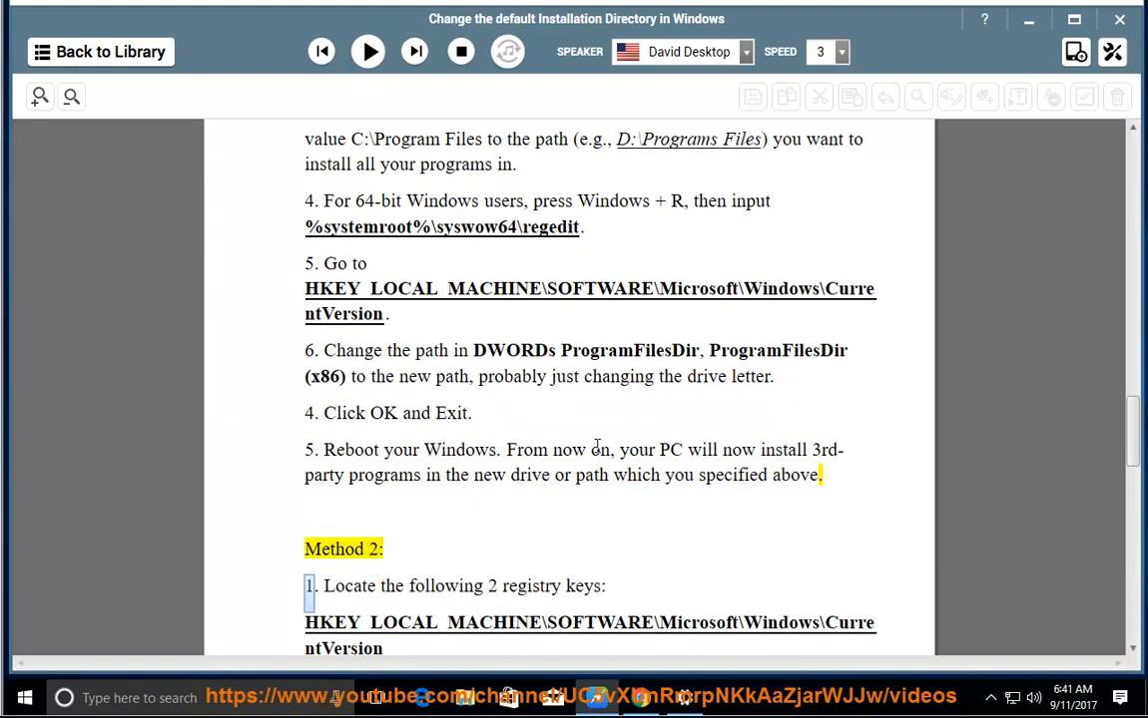
scroll(up, 3)
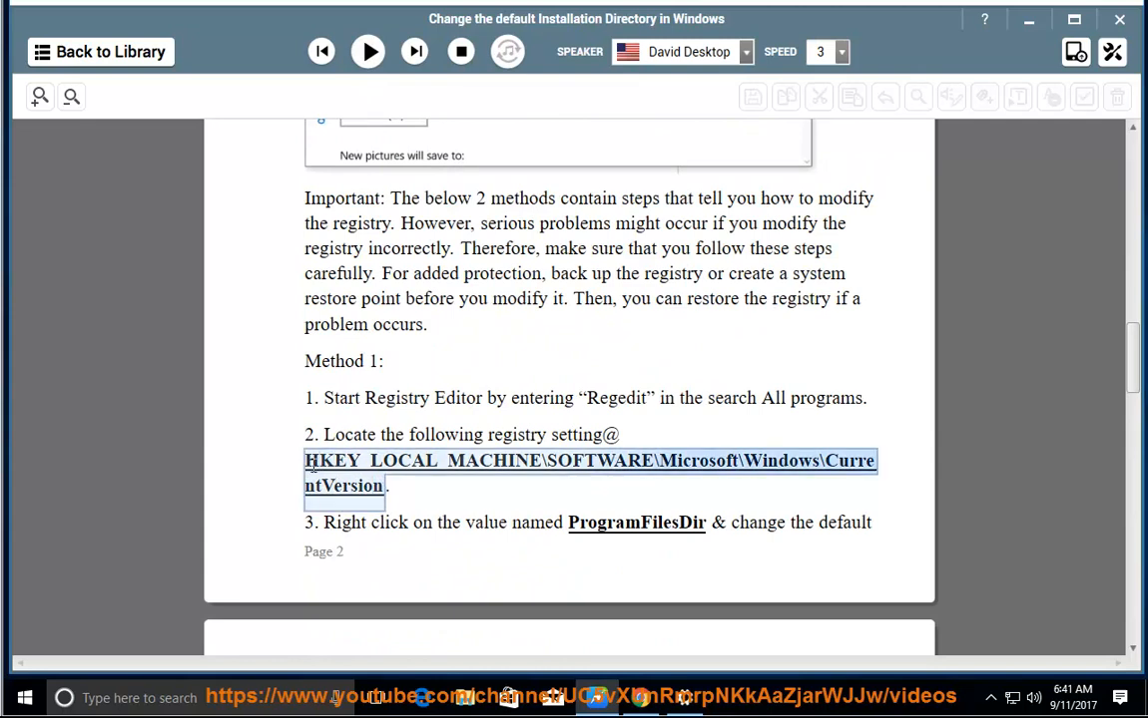
mouse_move(336, 579)
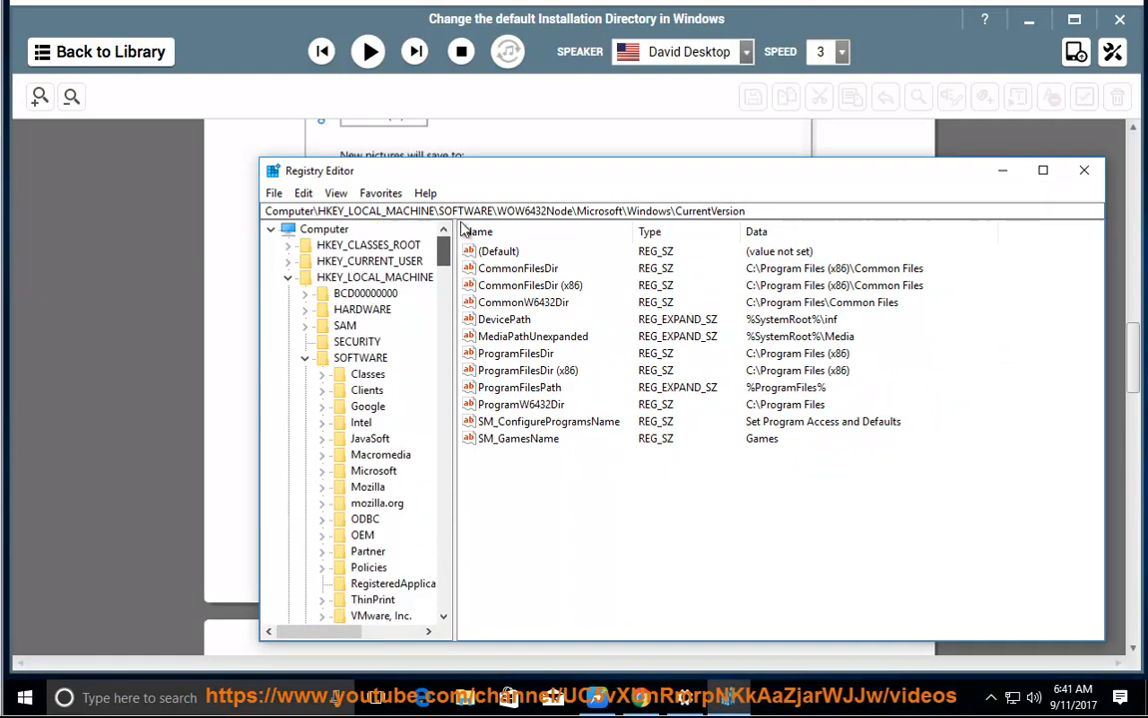
Put Registry Editor away and return the guide to Method 1's Important backup paragraph
click(324, 228)
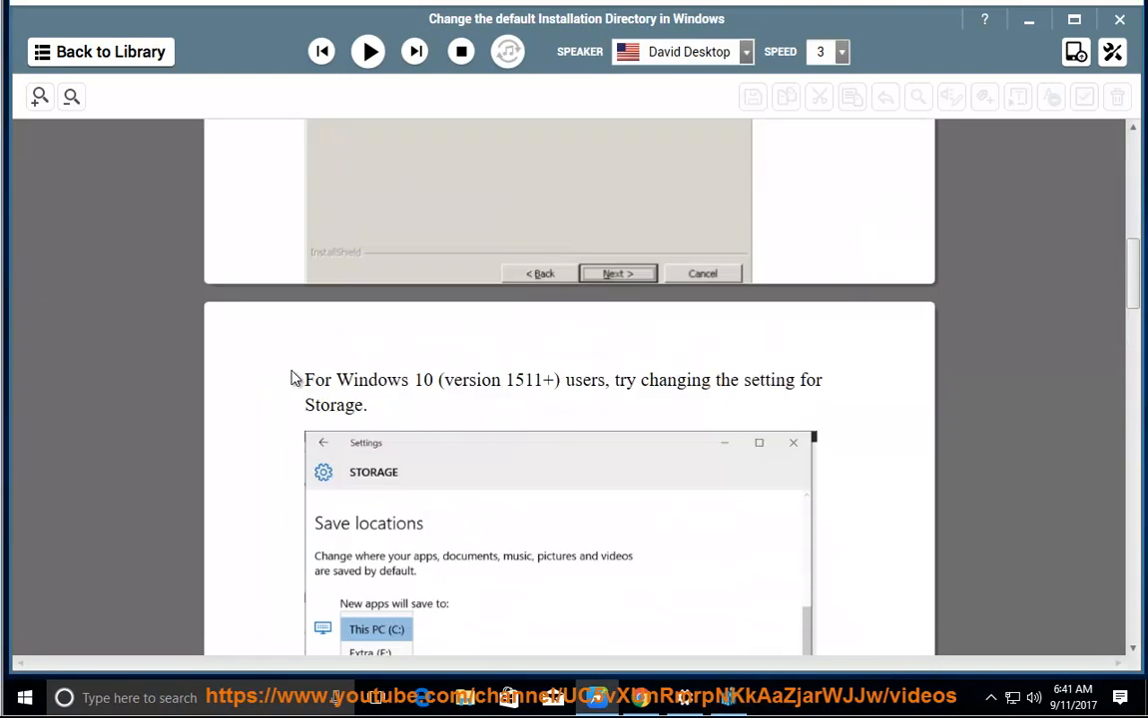
scroll(up, 3)
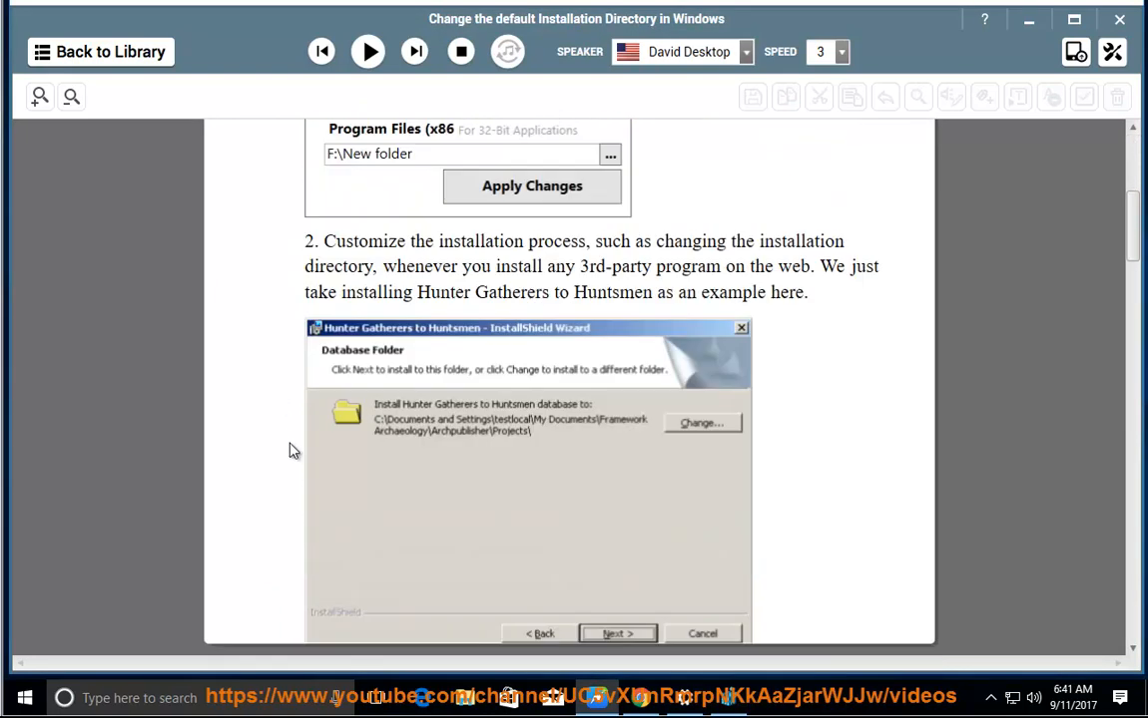
scroll(down, 3)
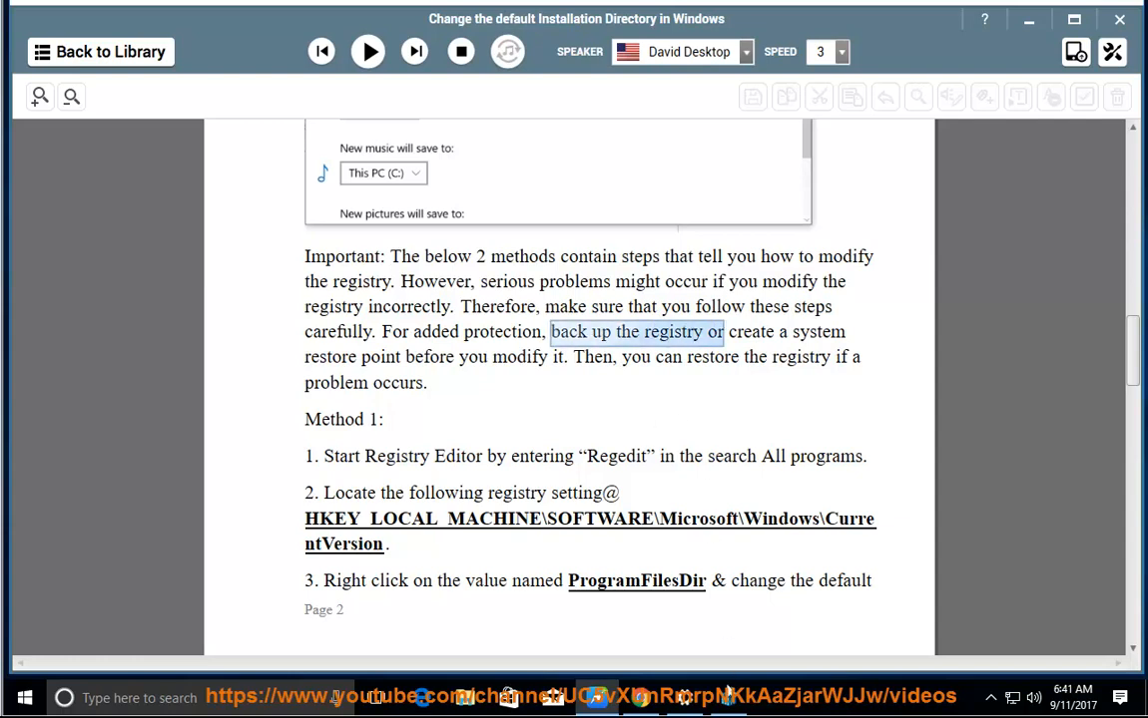
Export the entire registry as REGBACKUPFIL to the Desktop via File > Export
click(275, 191)
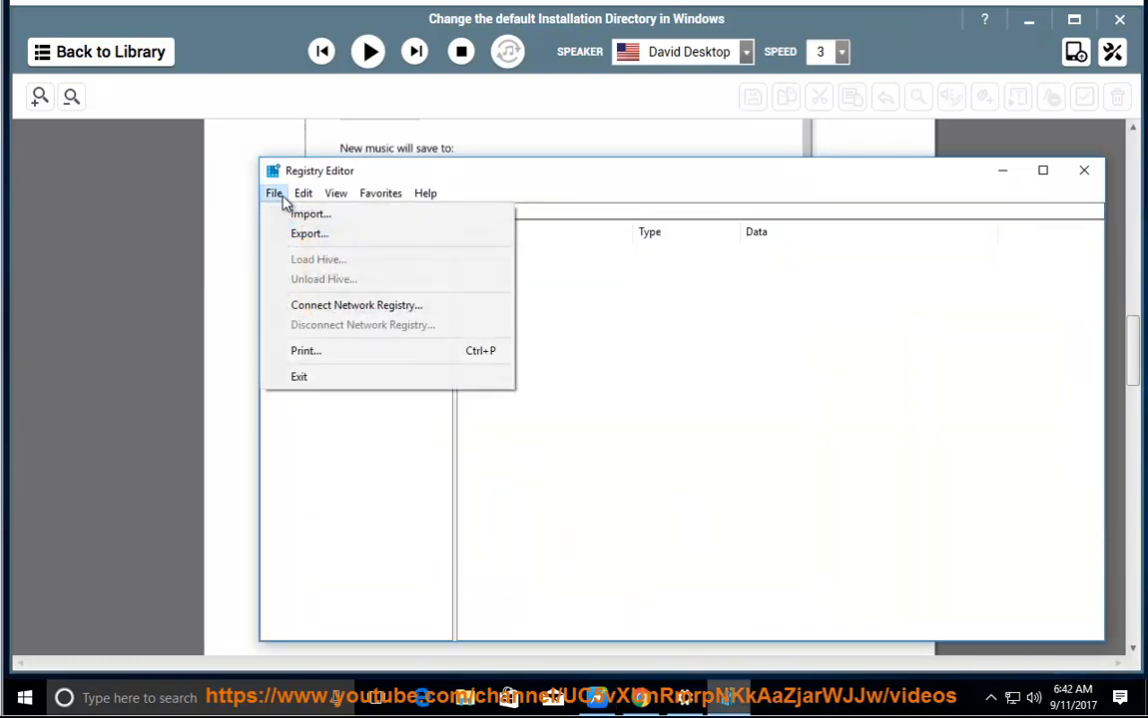
click(307, 232)
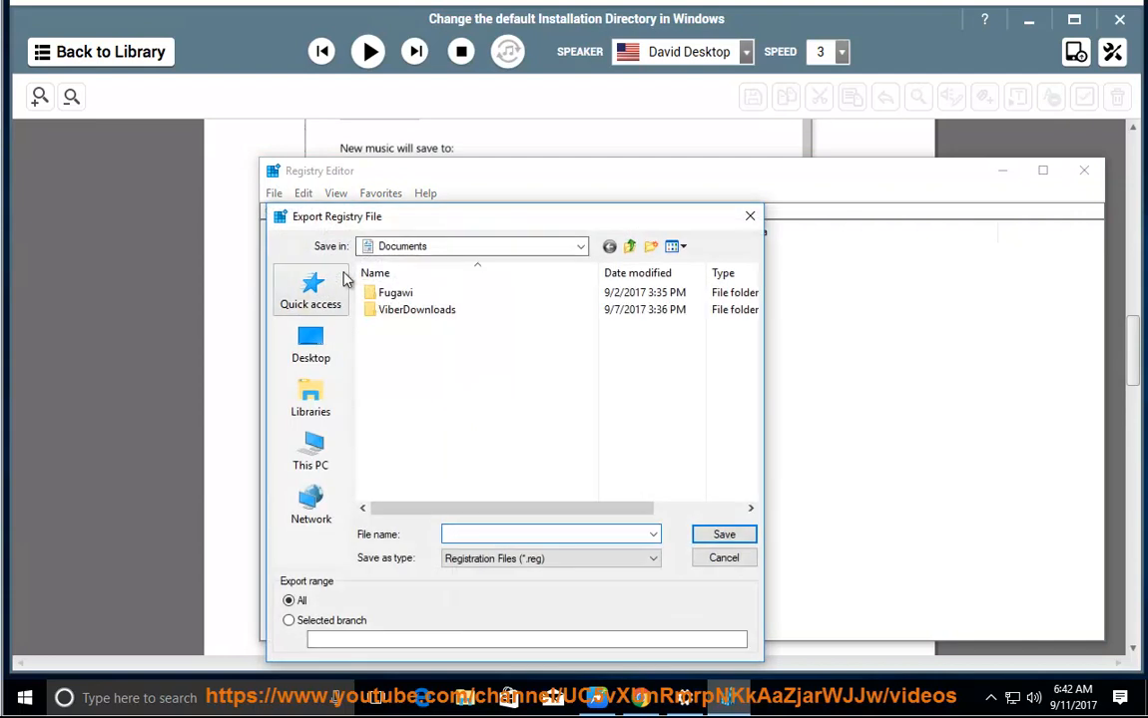
click(311, 344)
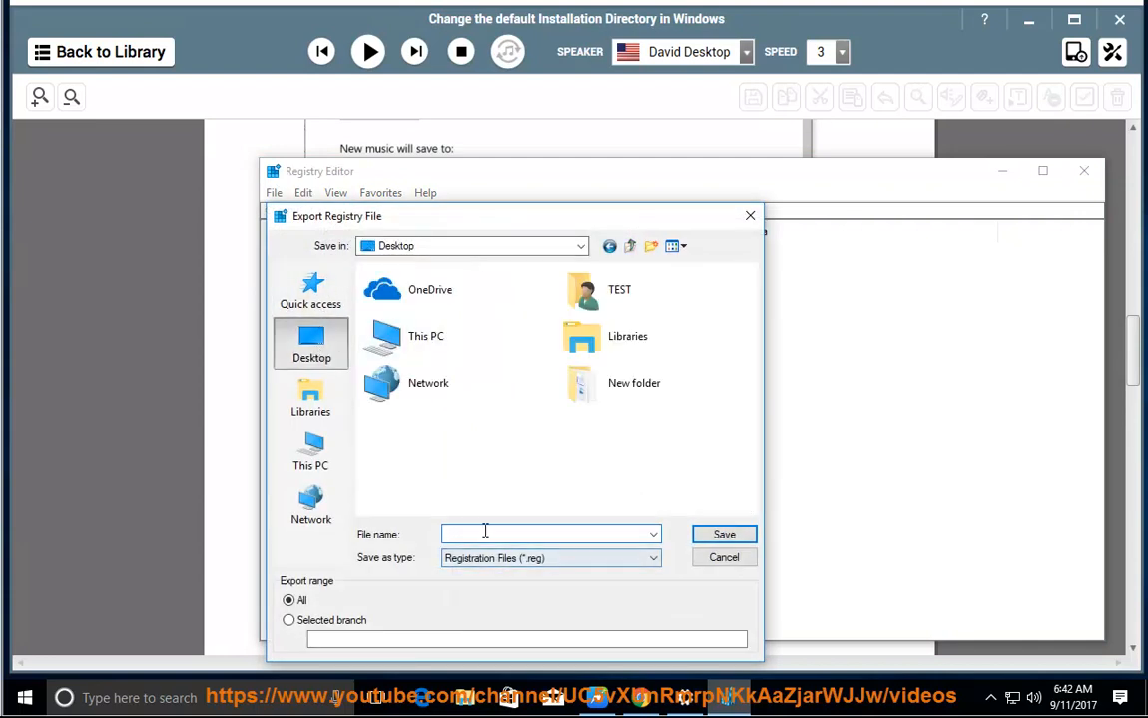
text(REG)
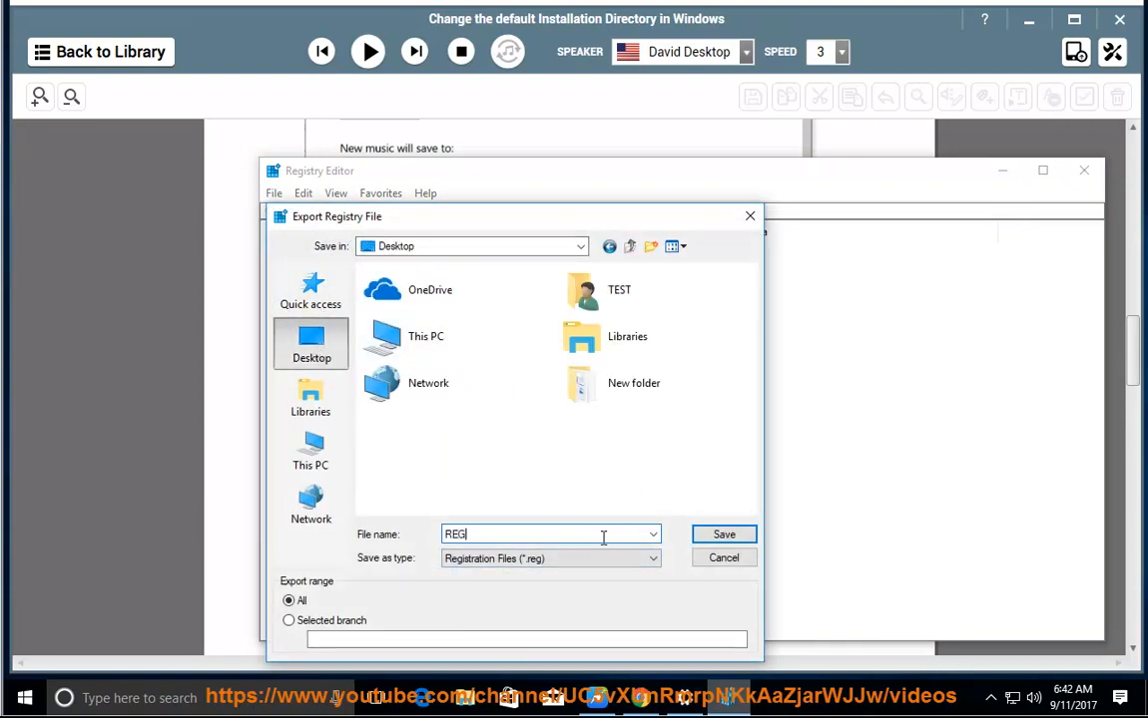
text(BAK)
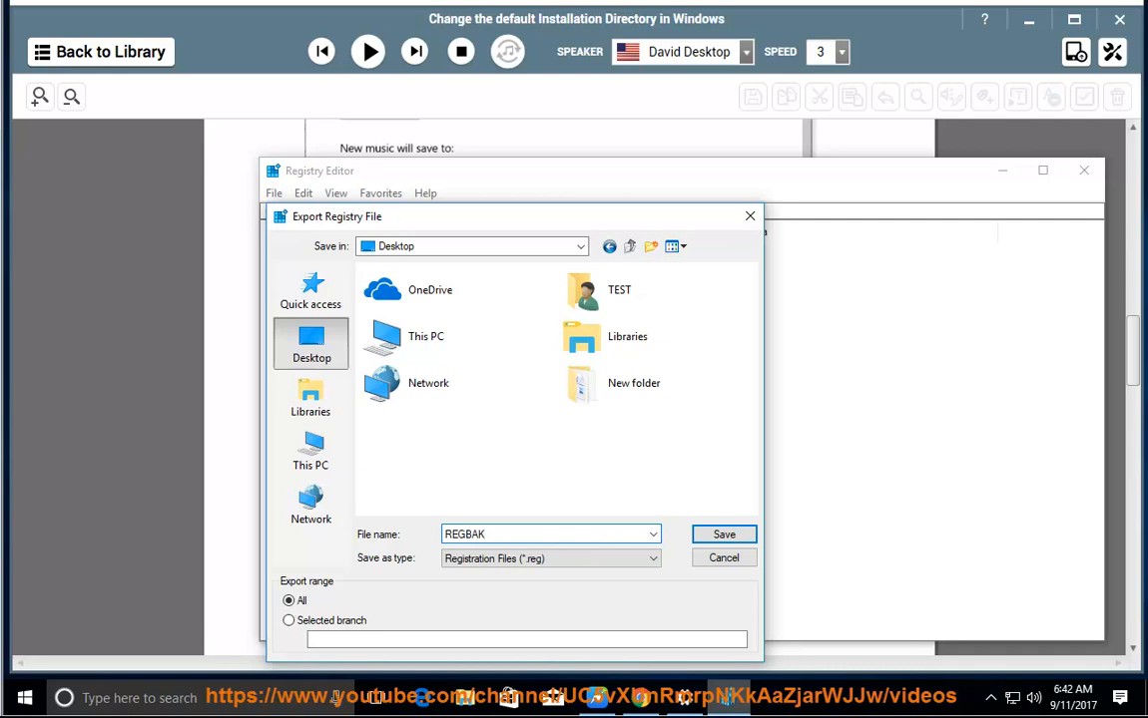
text(REGBACKUPFIL)
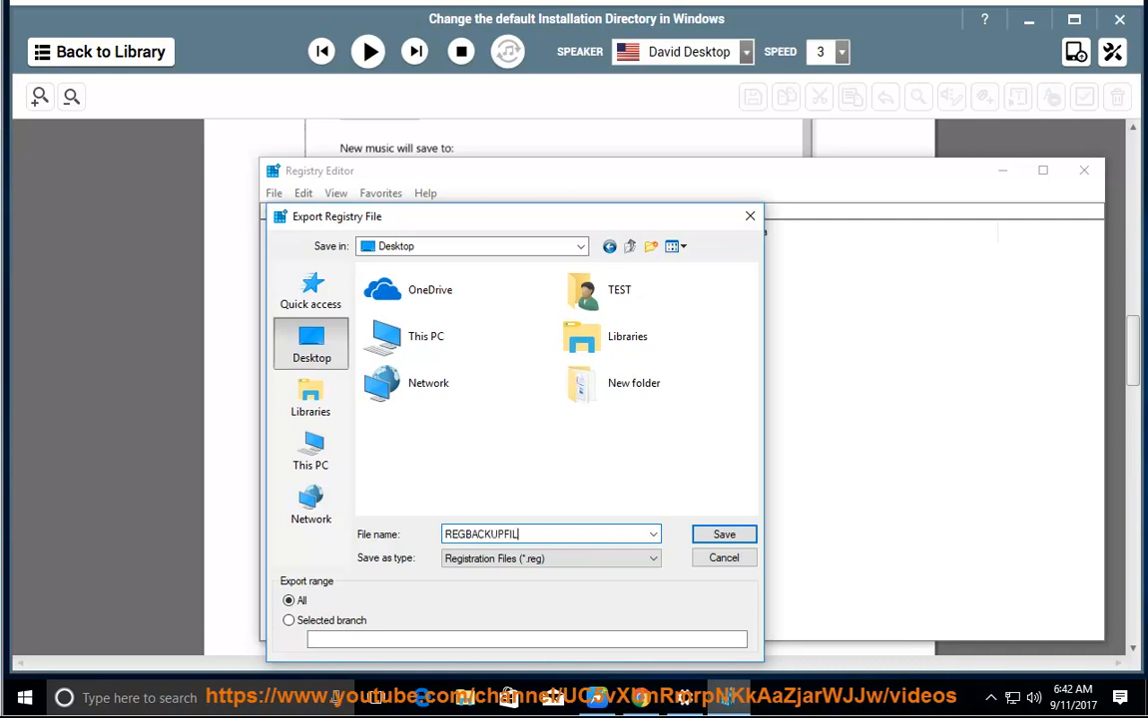
click(722, 534)
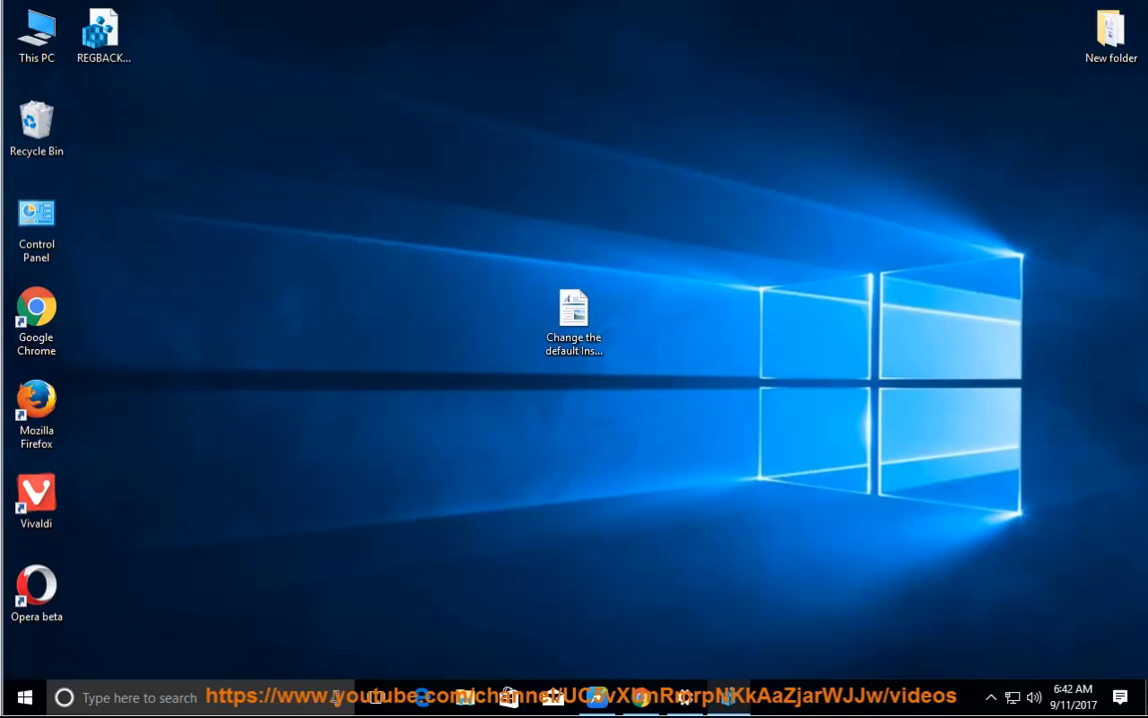
right_click(104, 30)
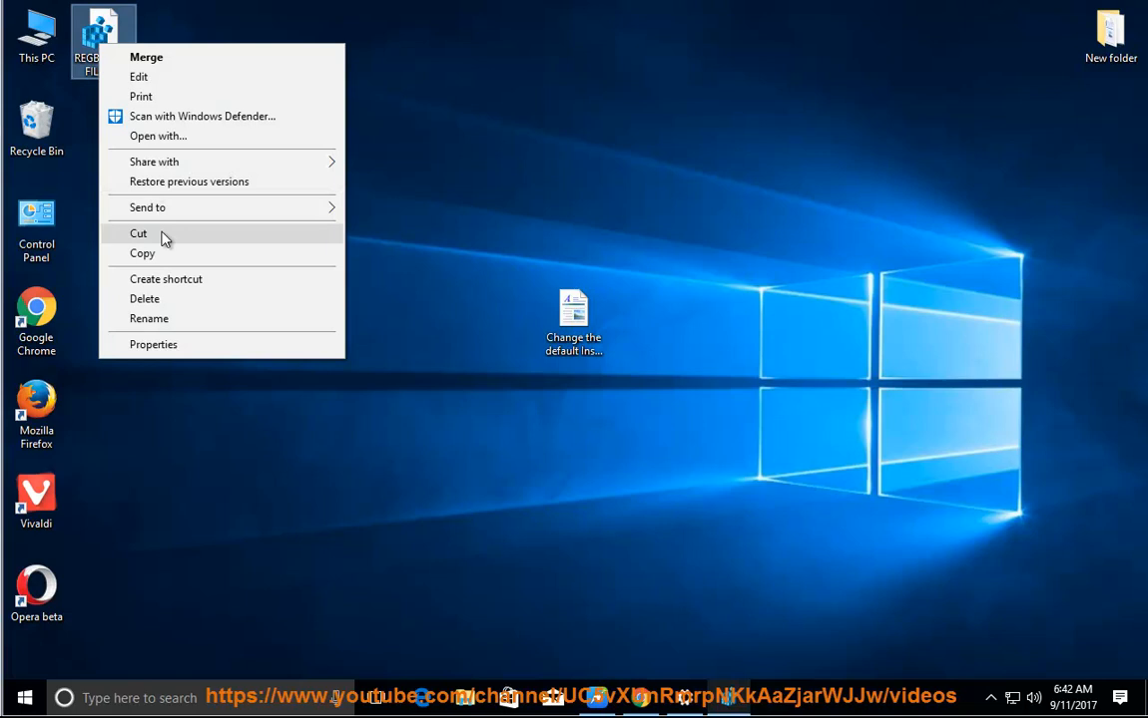
click(154, 344)
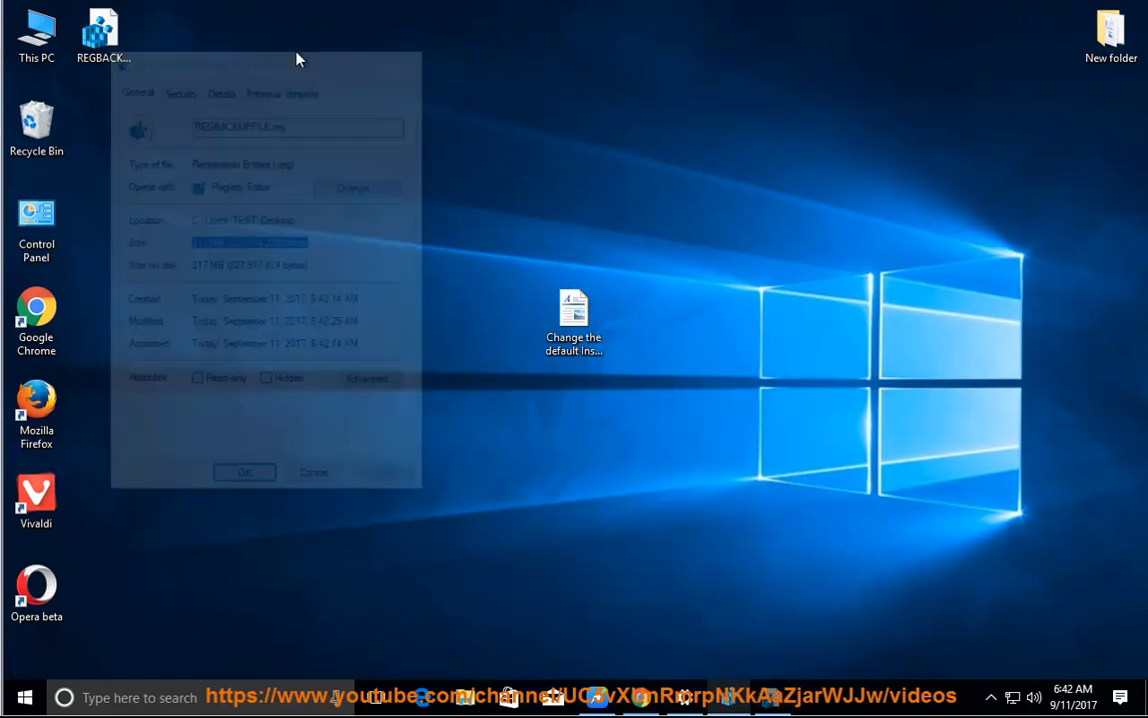
click(243, 471)
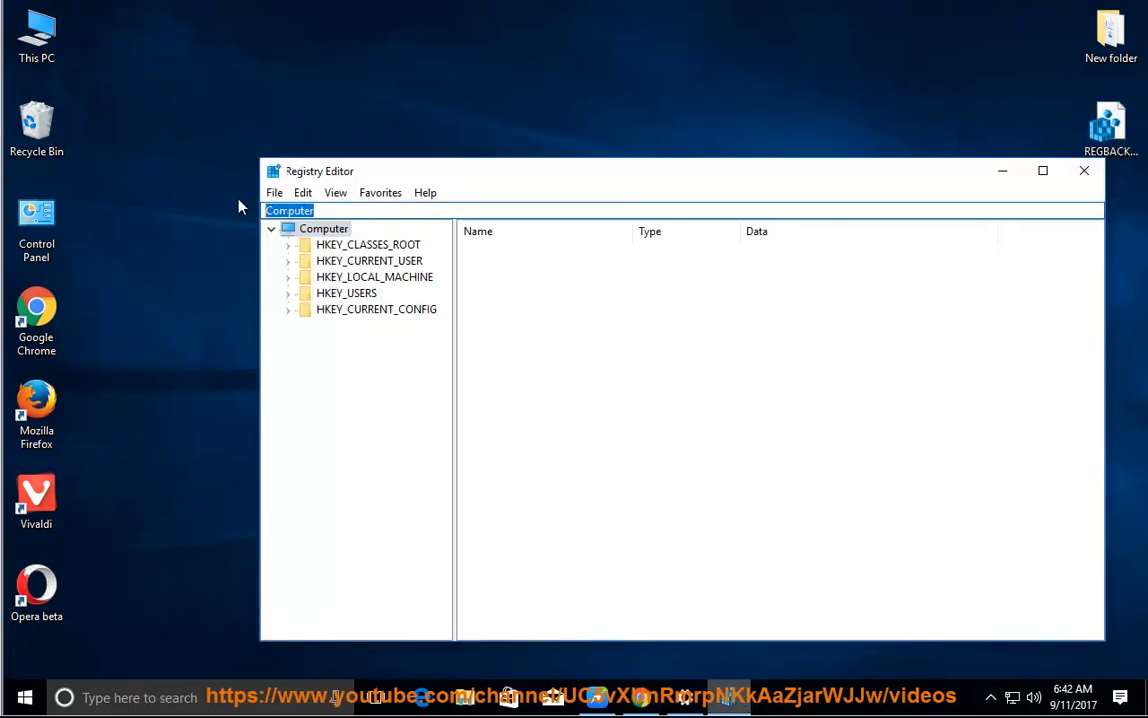
Paste the CurrentVersion key path into the address bar and jump to that key
right_click(289, 211)
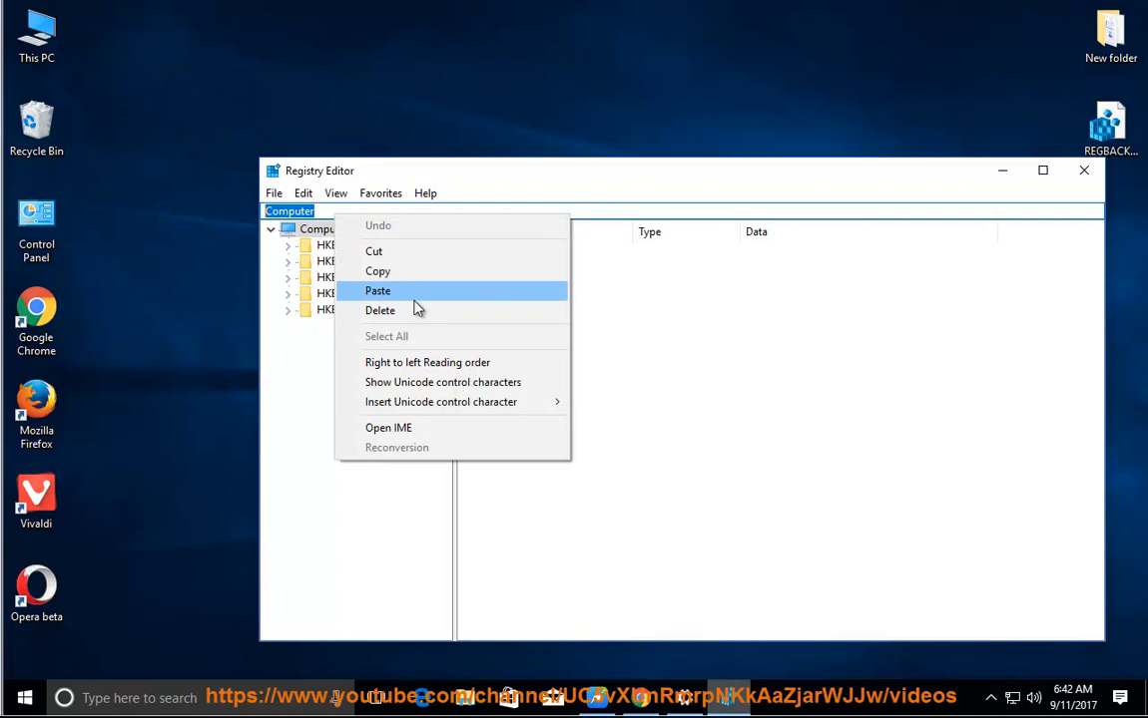
click(378, 291)
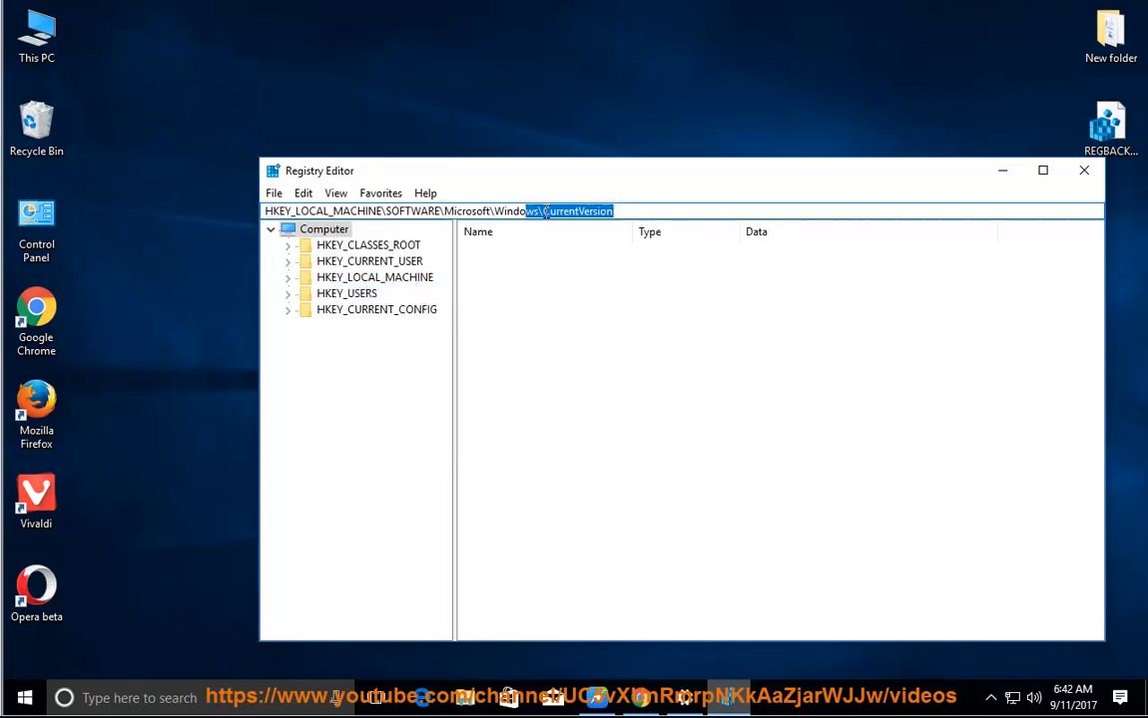
key(Return)
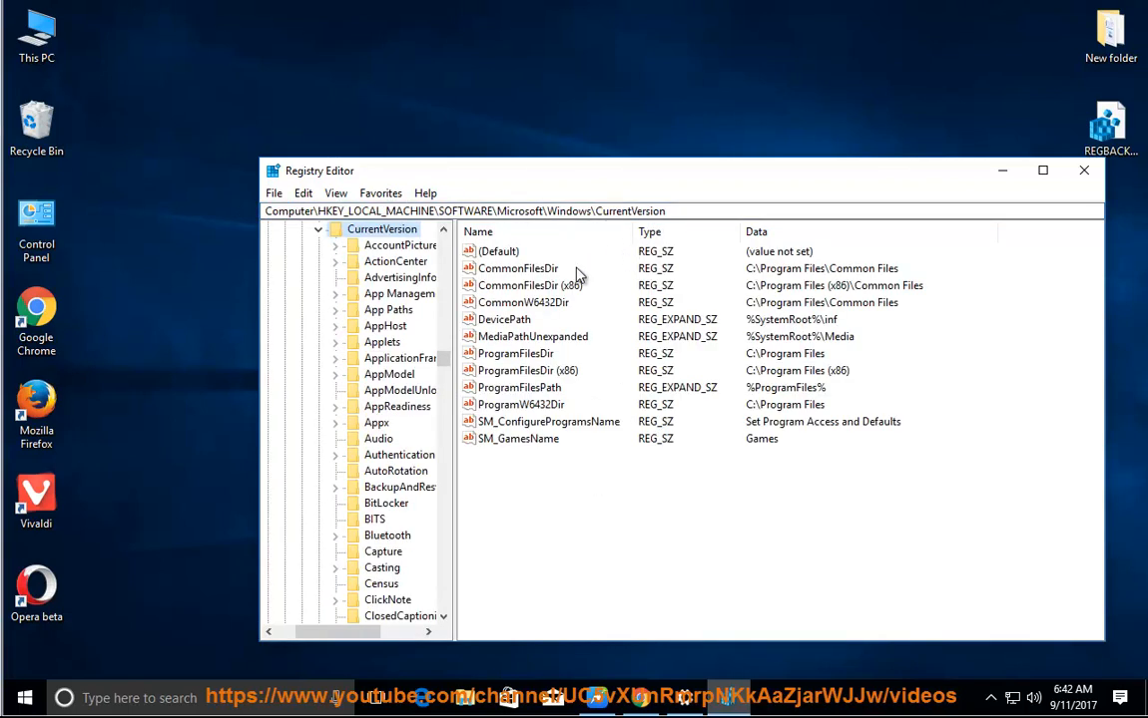
Review ProgramFilesDir's C:\Program Files data and confirm it unchanged
click(515, 353)
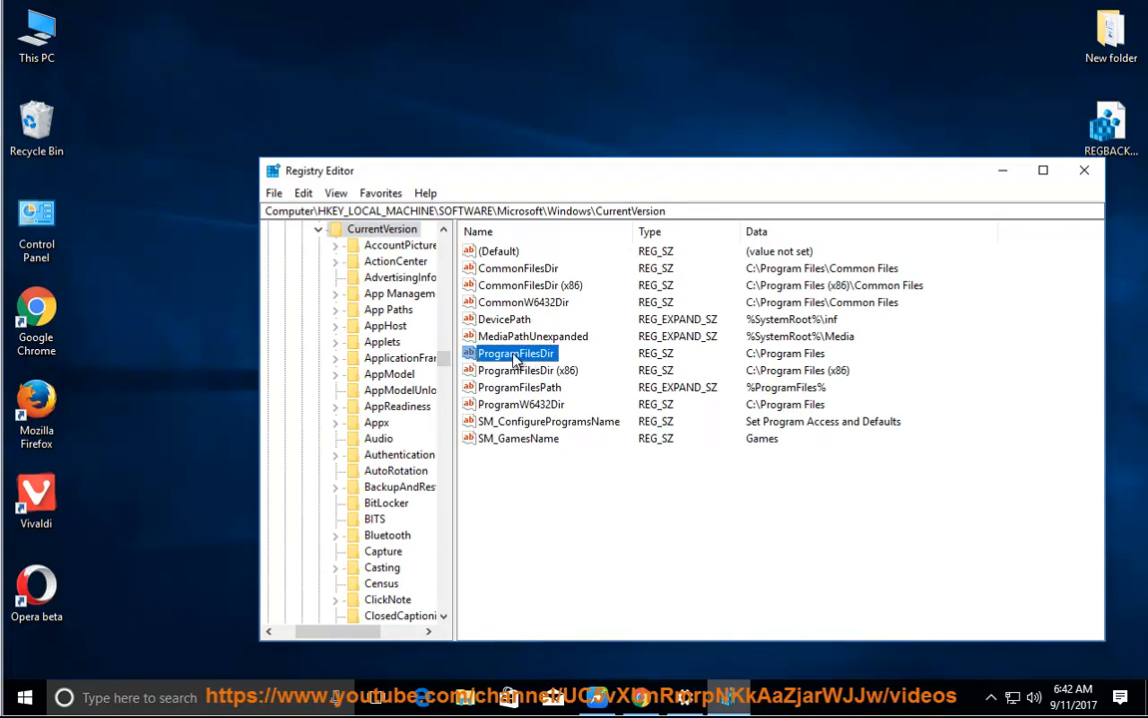
double_click(515, 354)
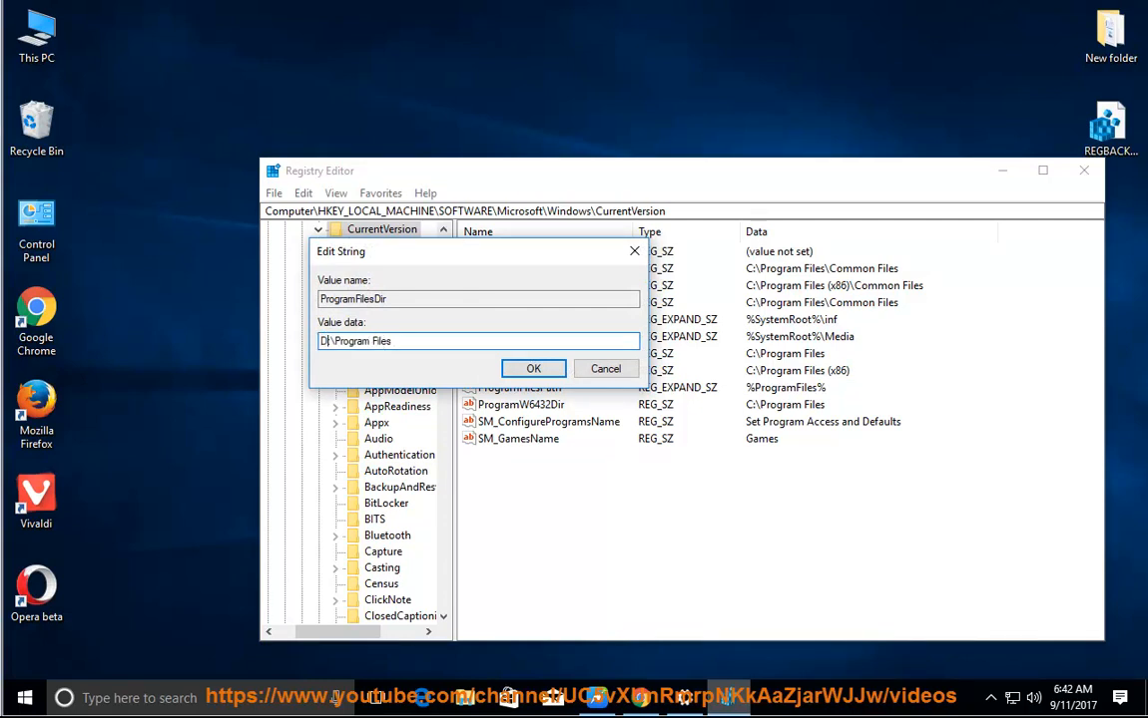
triple_click(477, 340)
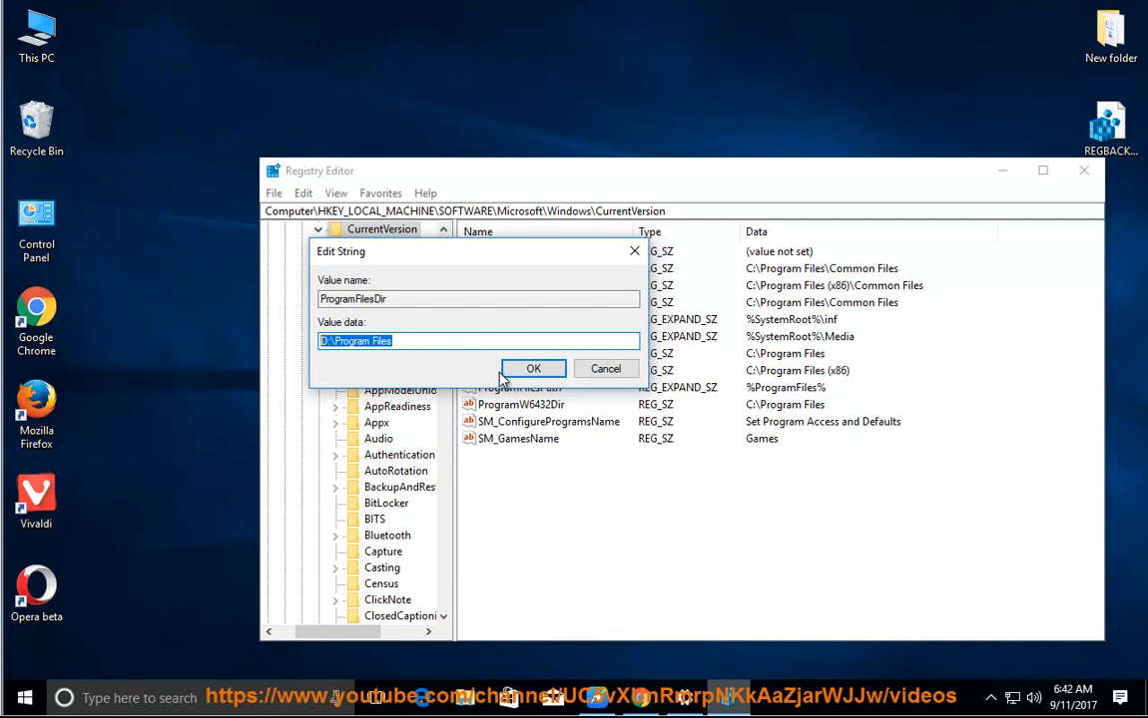
click(533, 368)
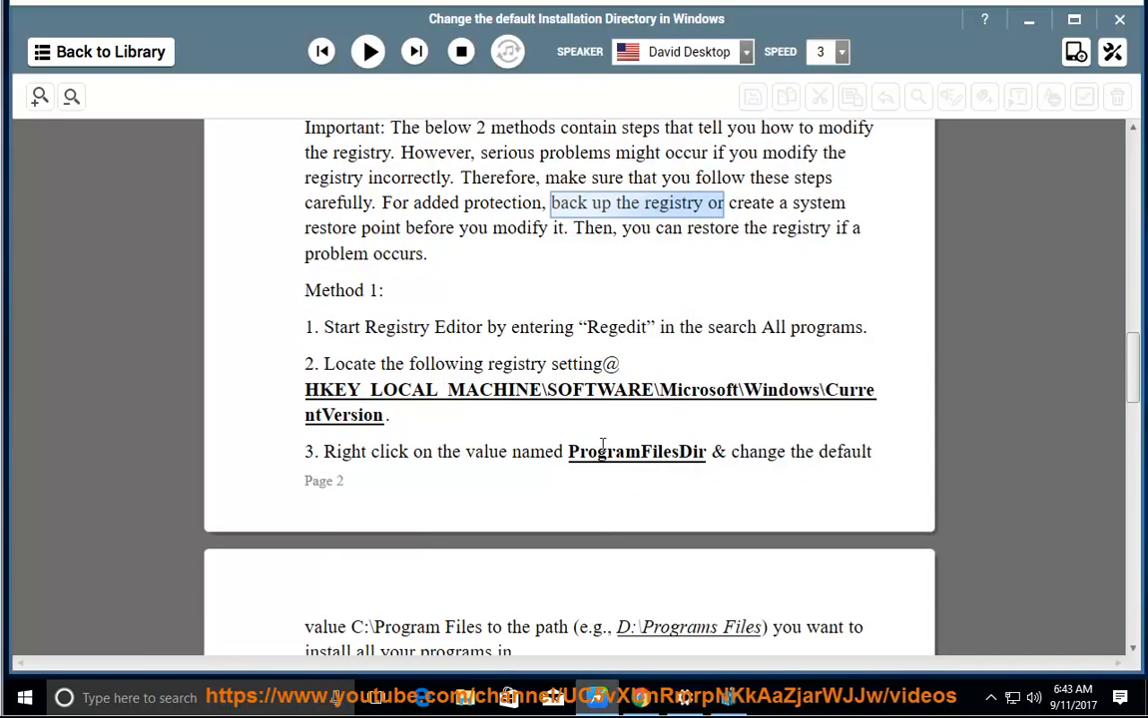
Resume narration into Method 2 and highlight part of the first registry key path
scroll(down, 3)
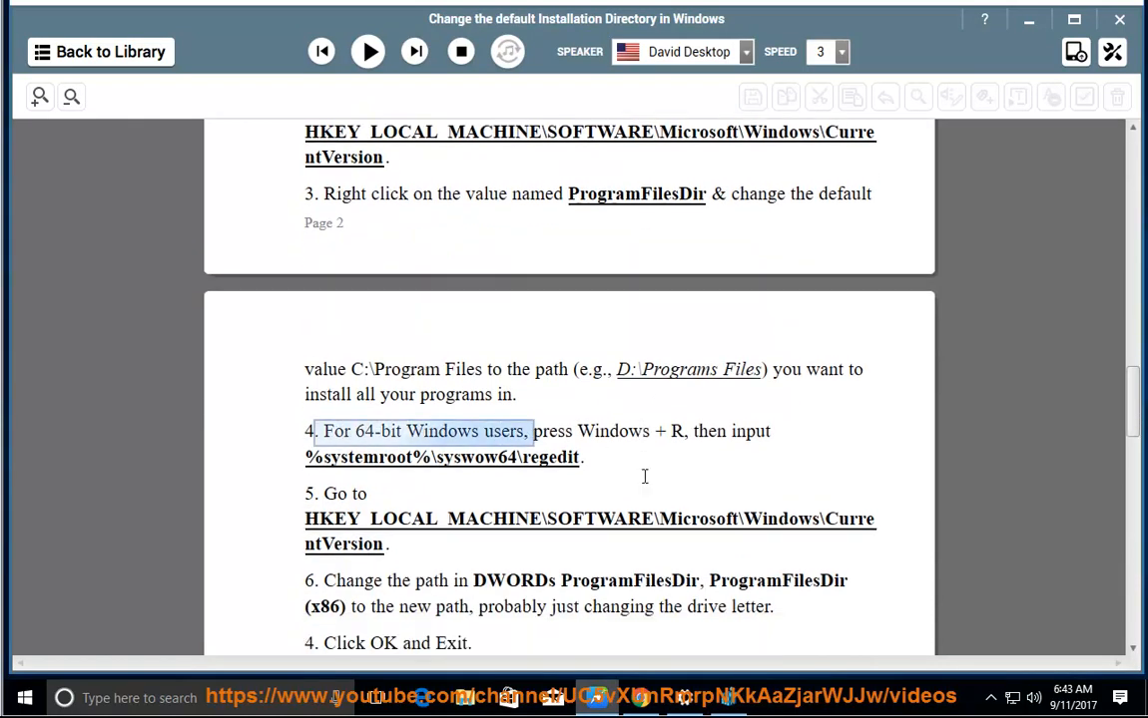
scroll(down, 3)
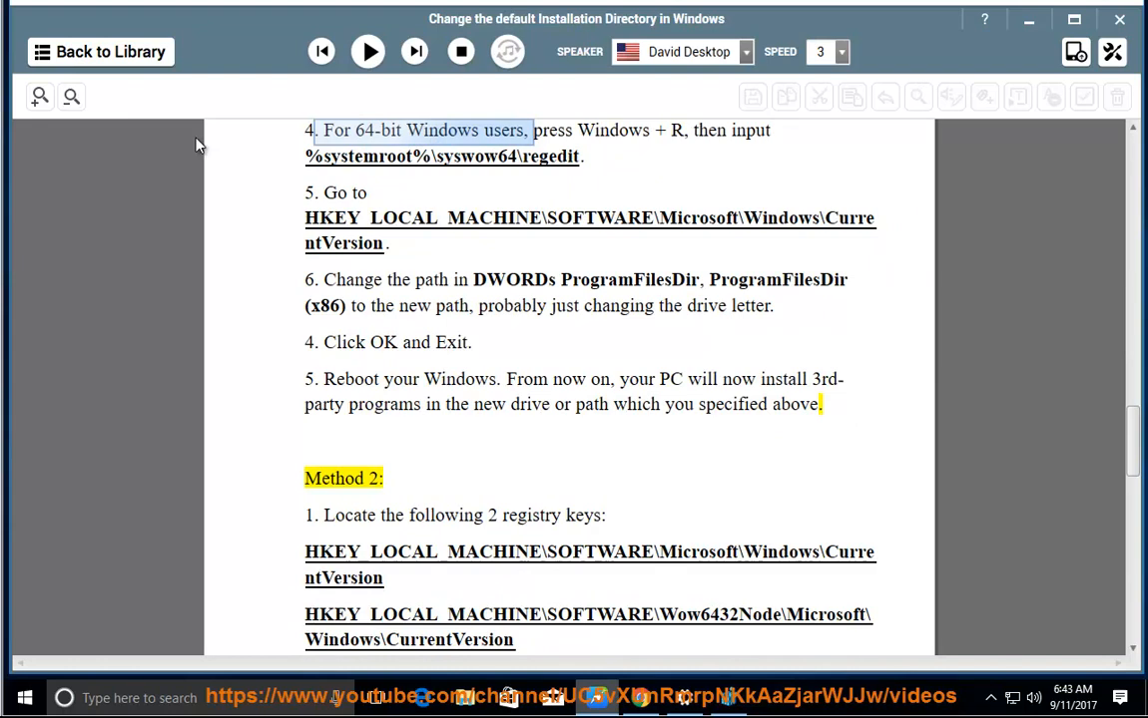
click(367, 51)
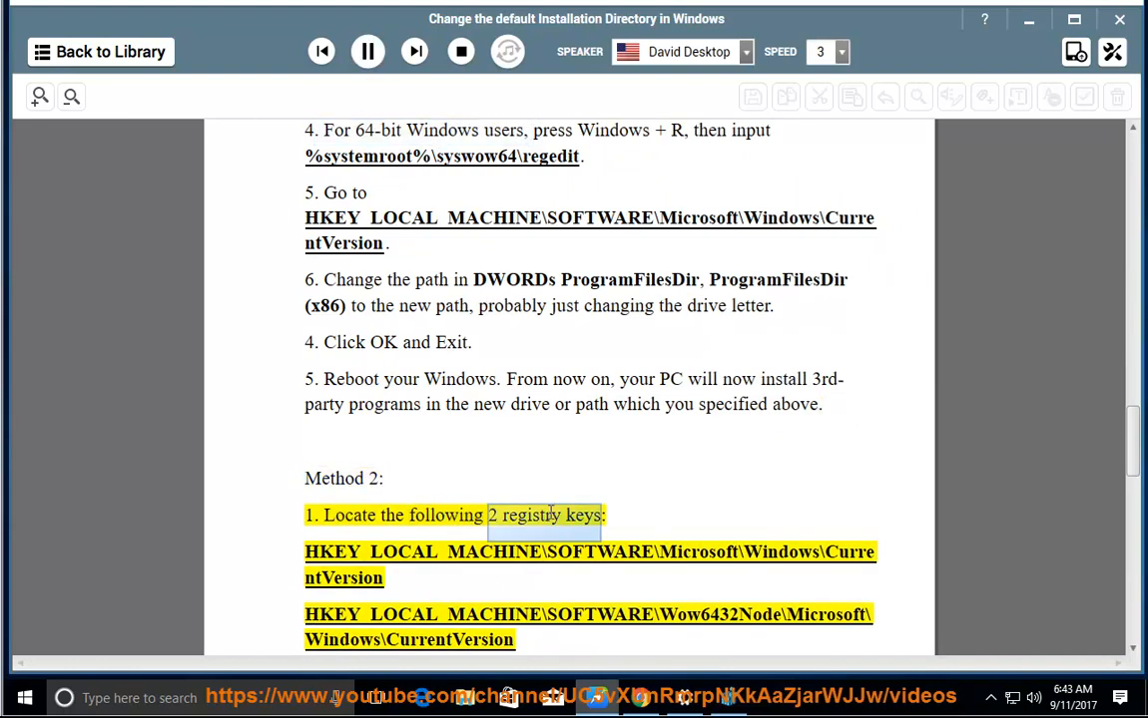
scroll(down, 3)
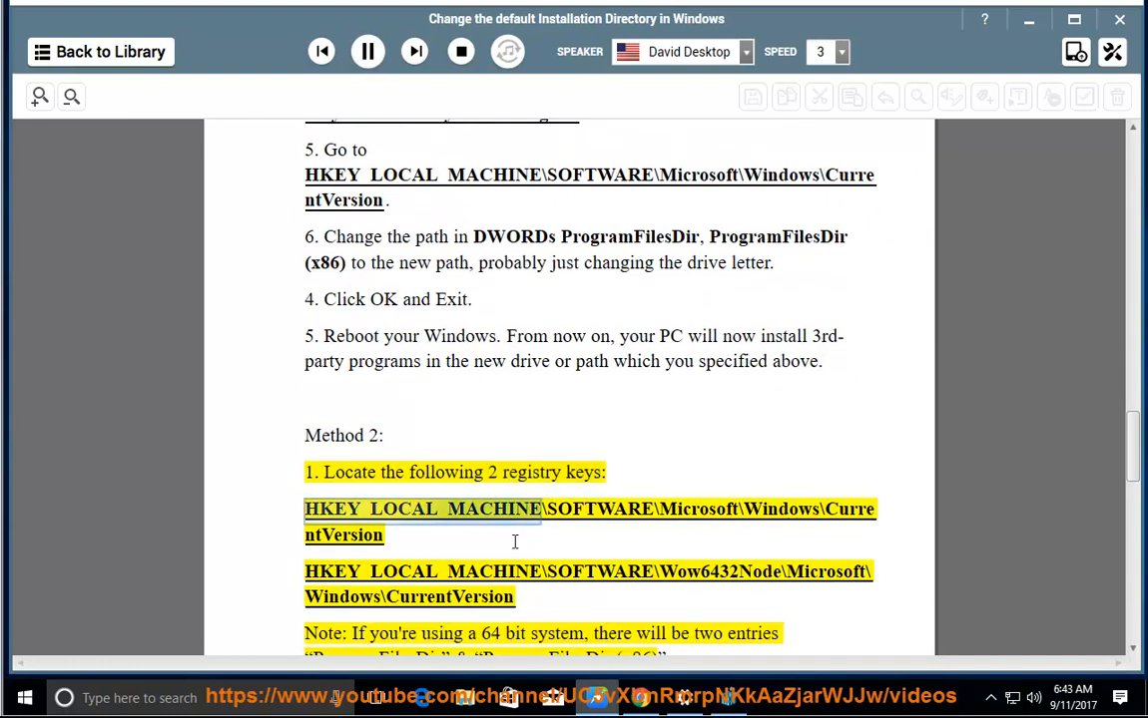
double_click(694, 509)
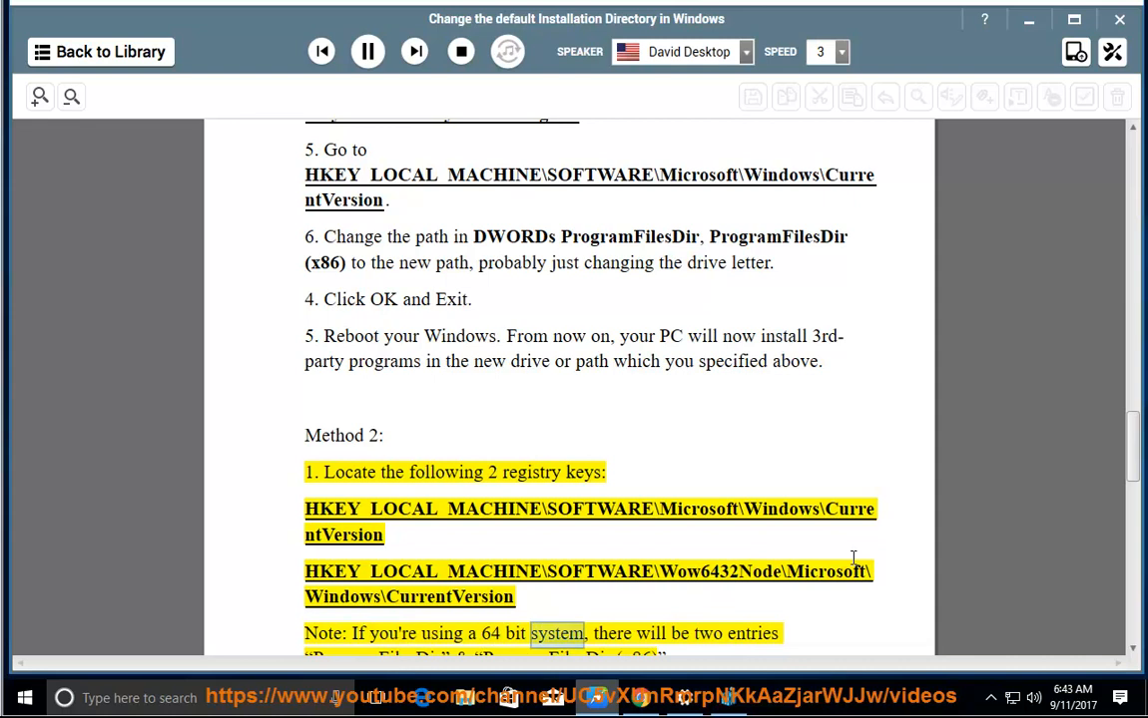
Listen through Method 2's 64-bit note and step, pausing at the Regedit troubleshooting sentence
scroll(down, 3)
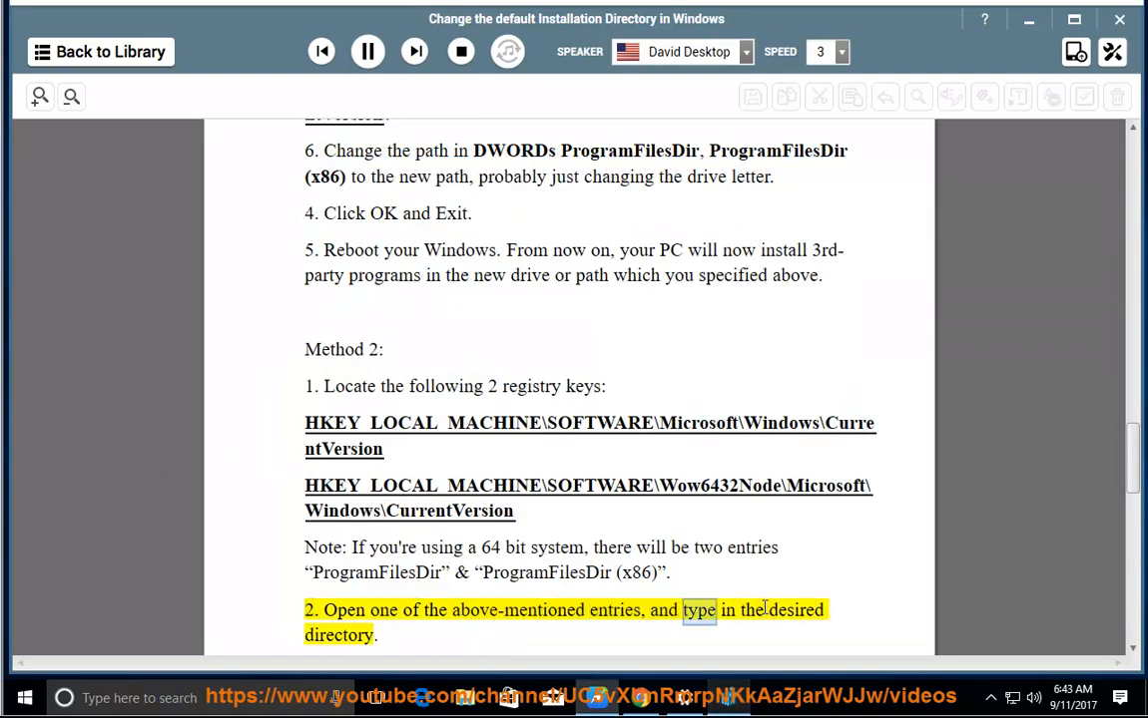
scroll(down, 3)
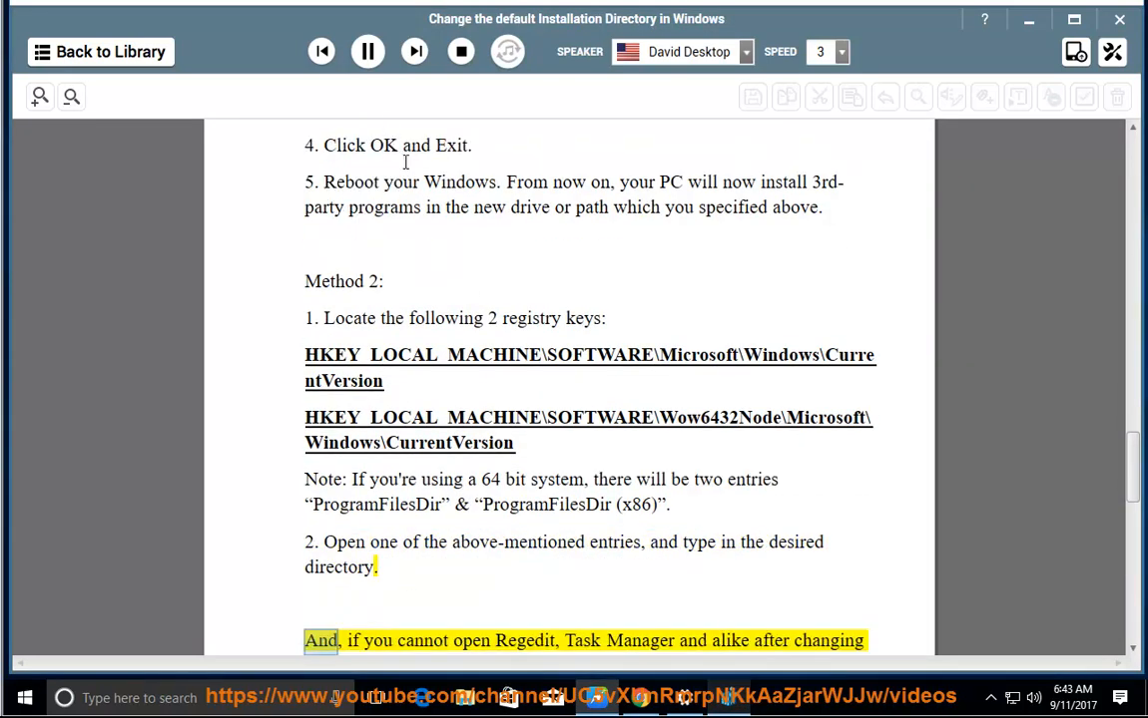
click(367, 51)
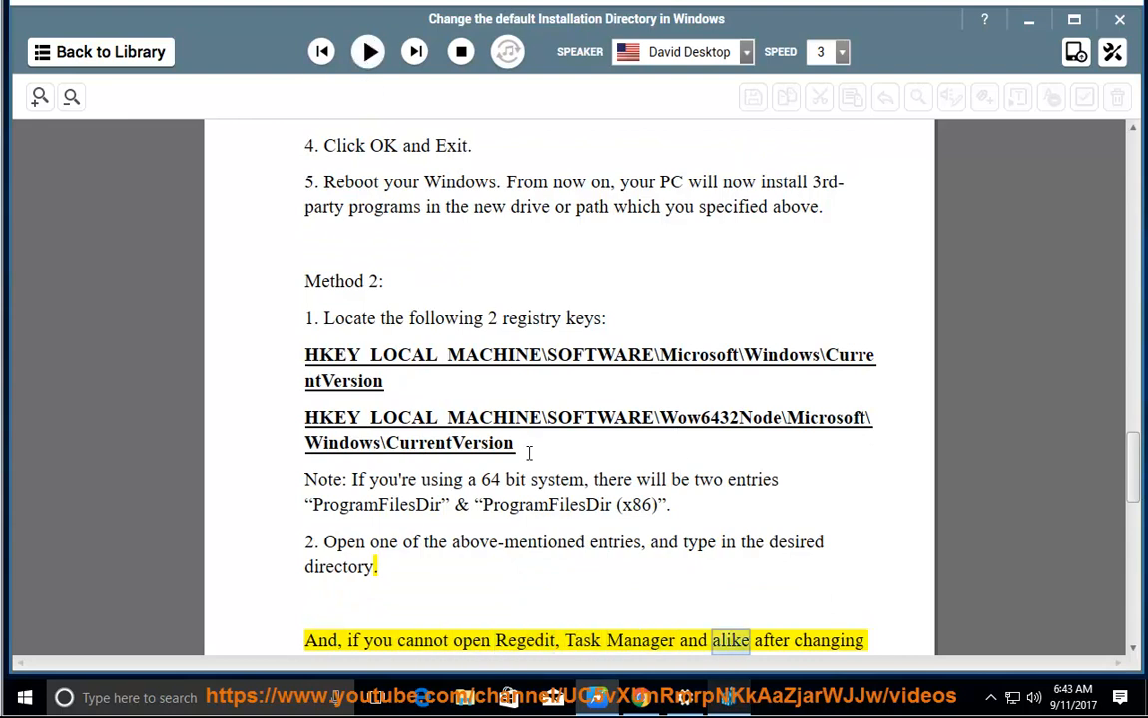
double_click(344, 381)
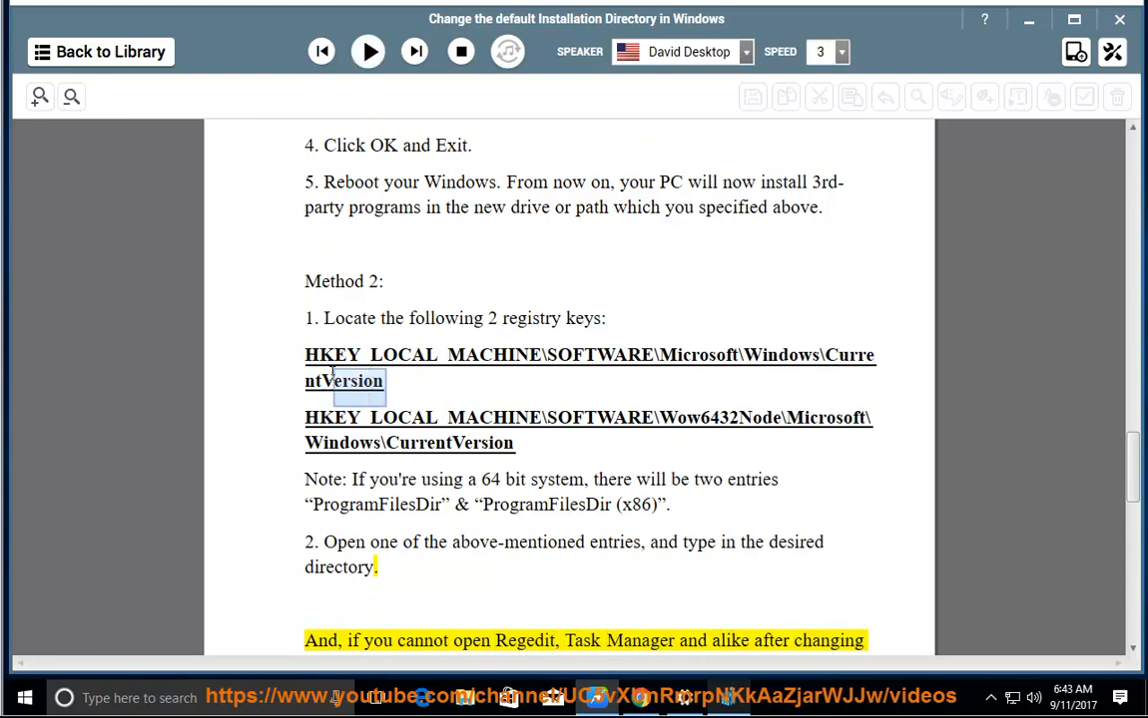
double_click(588, 355)
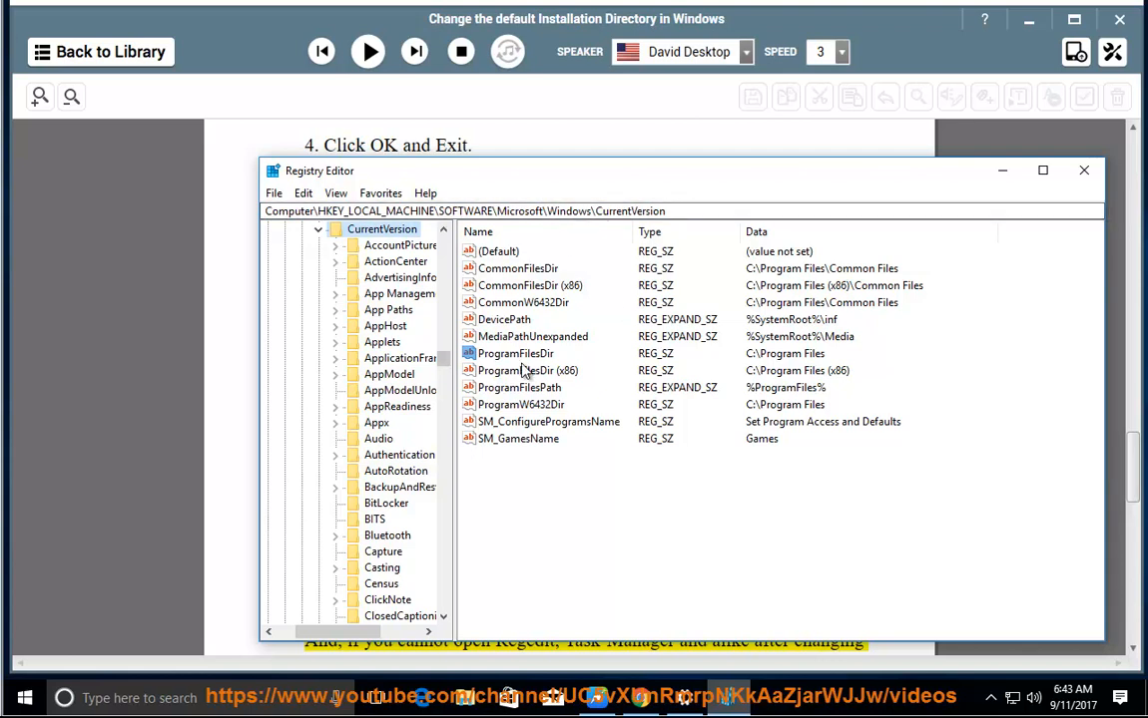
Check ProgramFilesDir, then move to the WOW6432Node CurrentVersion key and select its ProgramFilesDir
click(515, 353)
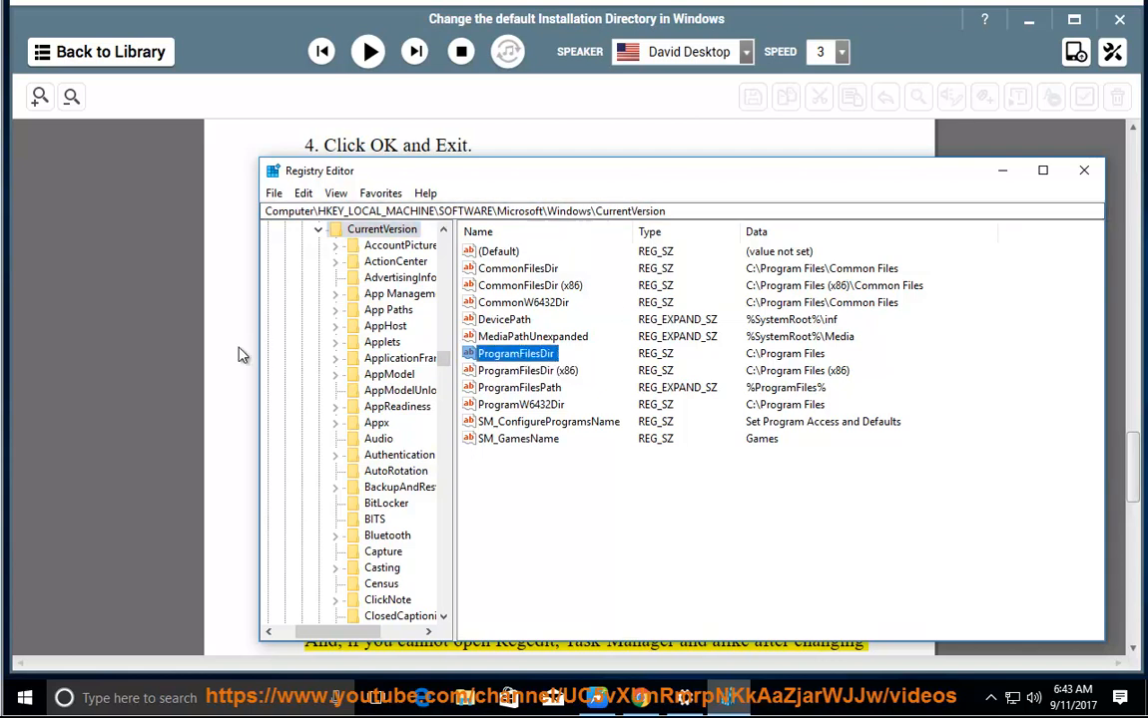
click(1081, 170)
text(WOW6432Node\)
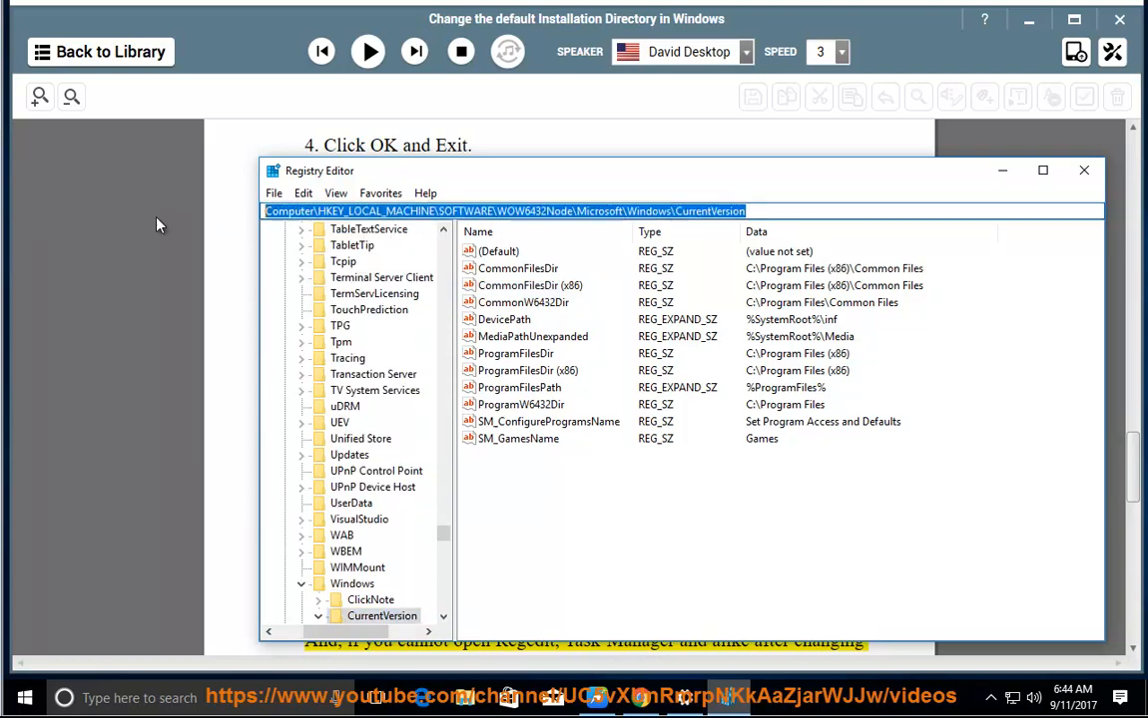
click(527, 369)
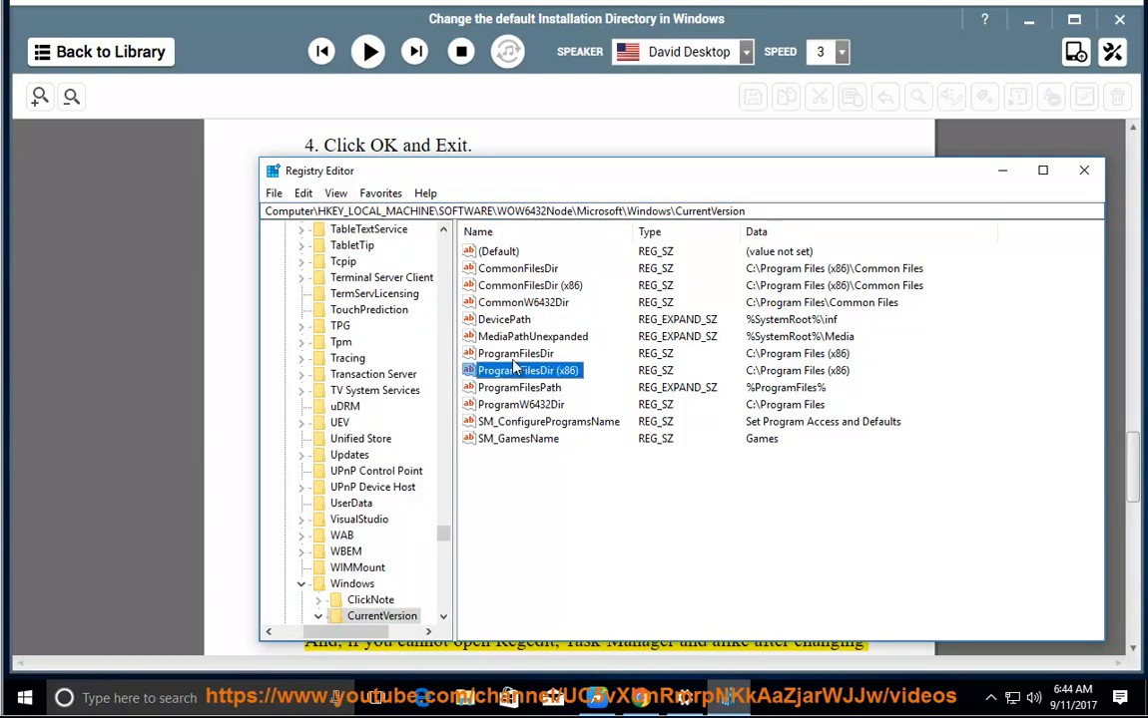
click(515, 353)
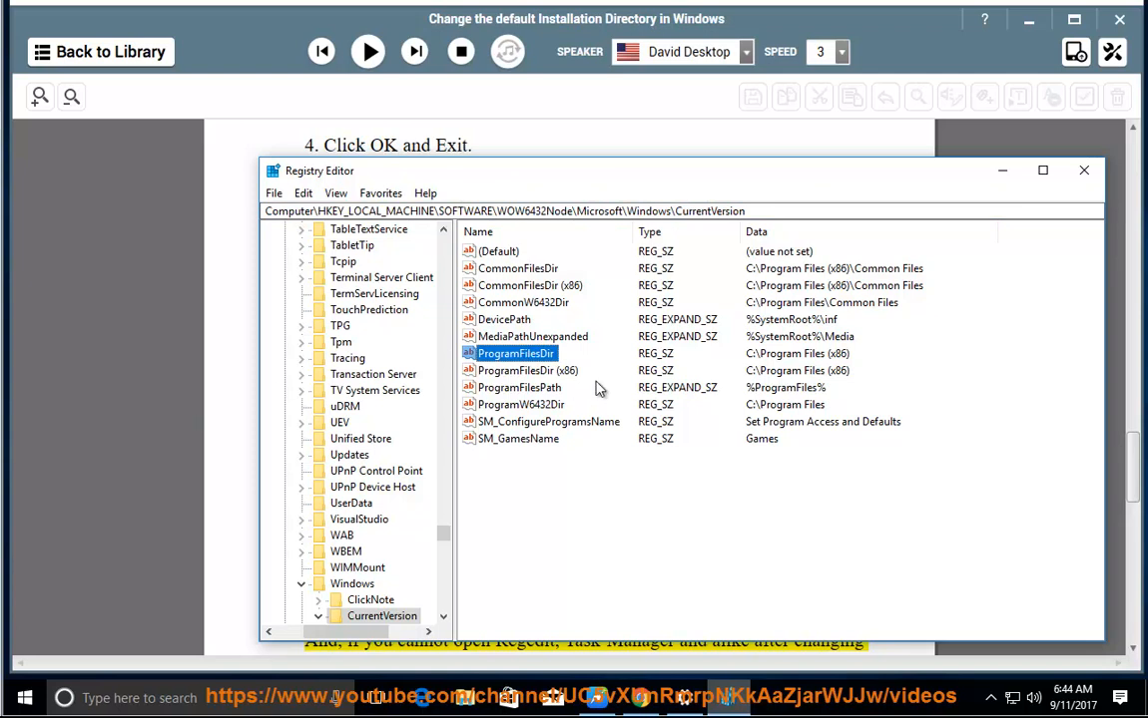
Inspect ProgramFilesDir's C:\Program Files (x86) data, leave it unchanged, and hide Registry Editor
double_click(515, 353)
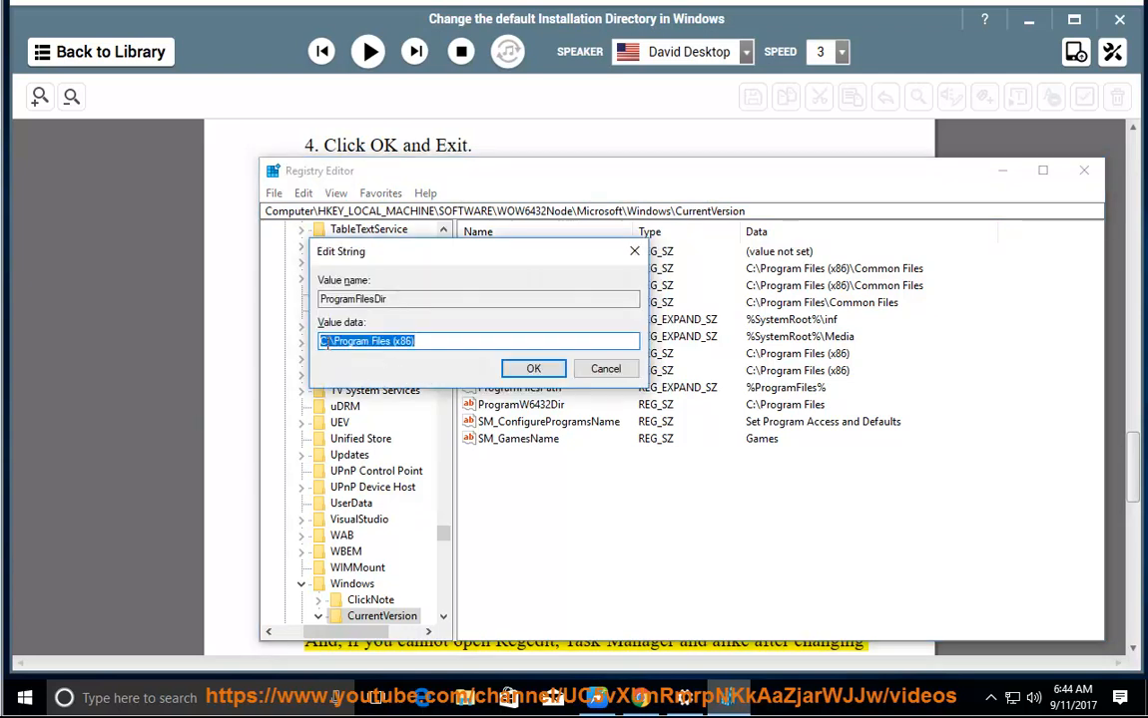
text(D)
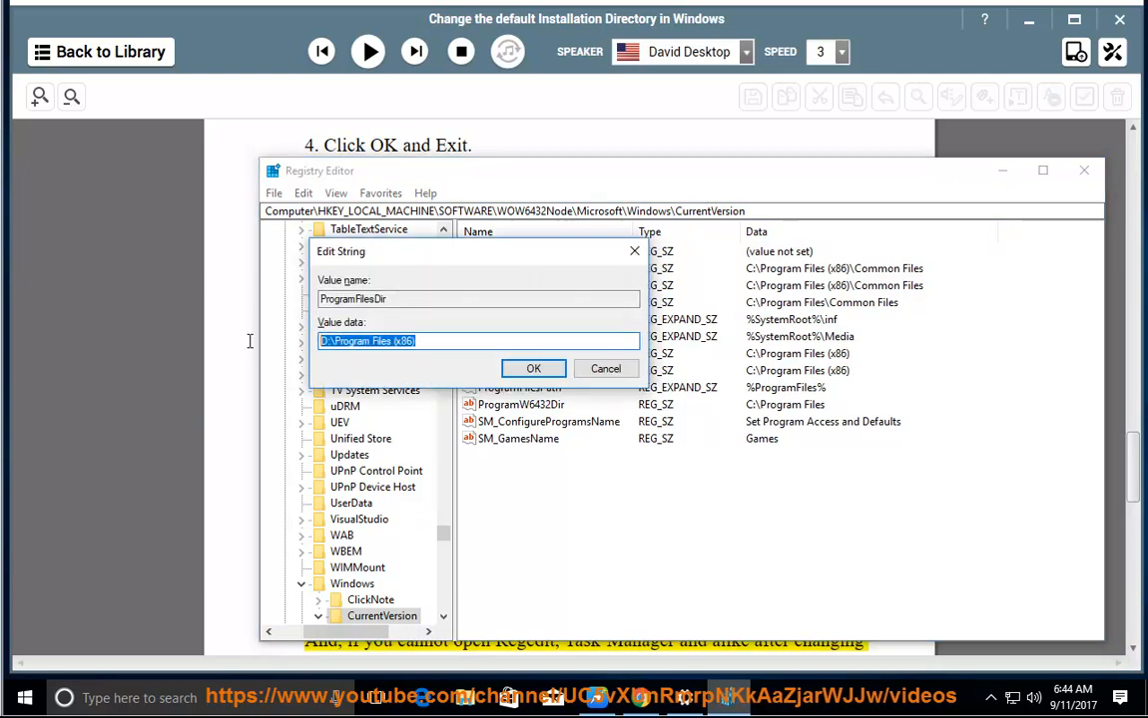
click(533, 367)
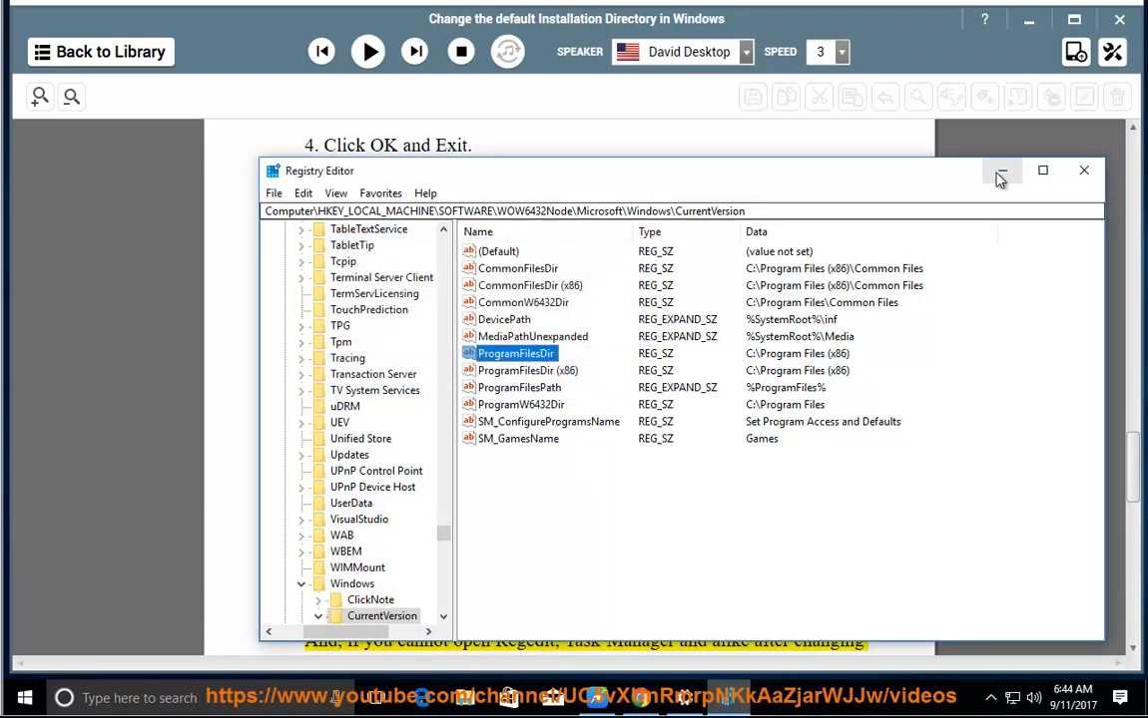
click(368, 52)
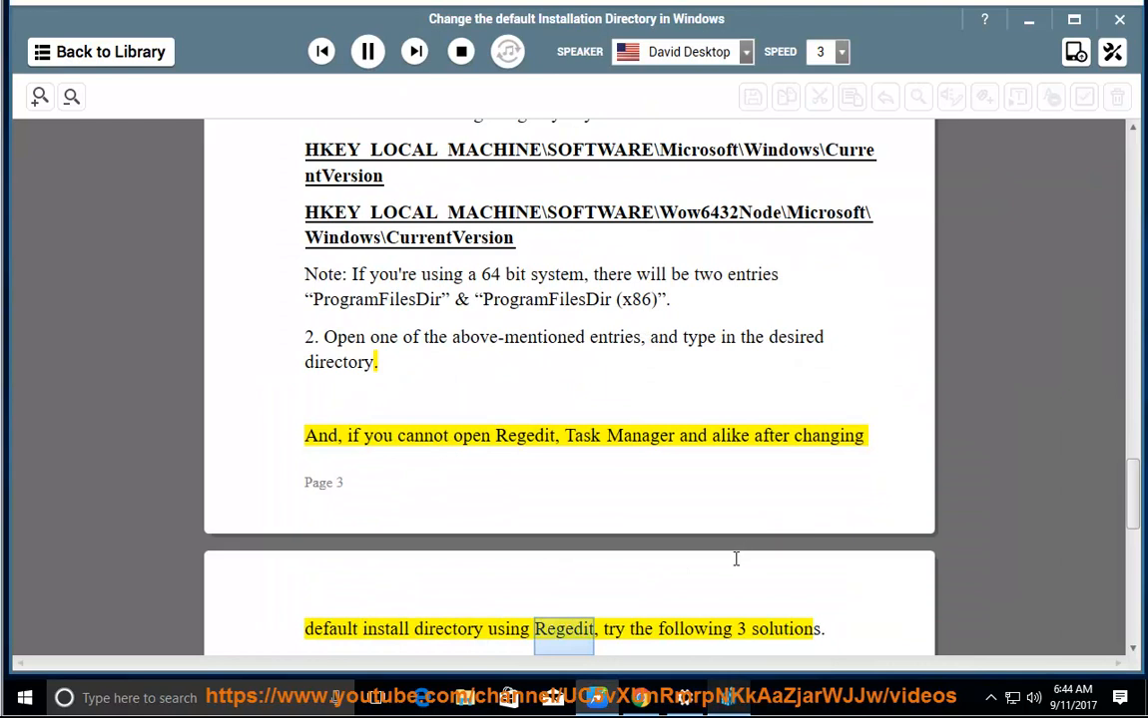
Follow the narration onto page 4 through the Regedit troubleshooting section and Solution 1
scroll(down, 3)
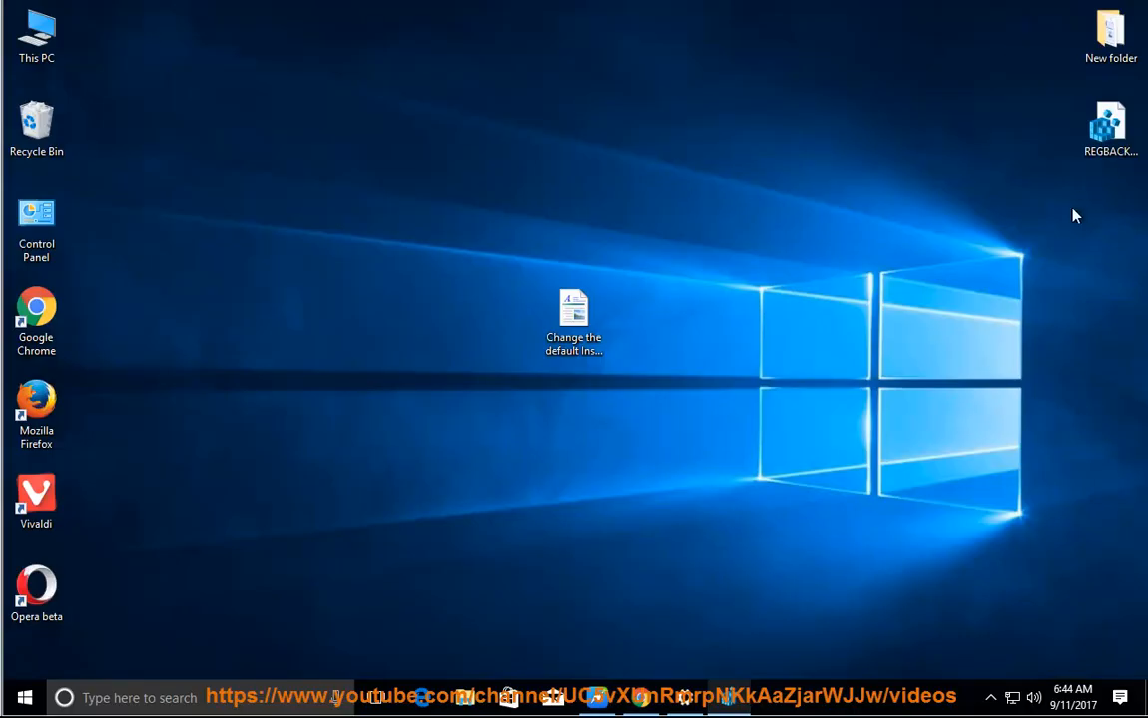
right_click(1109, 128)
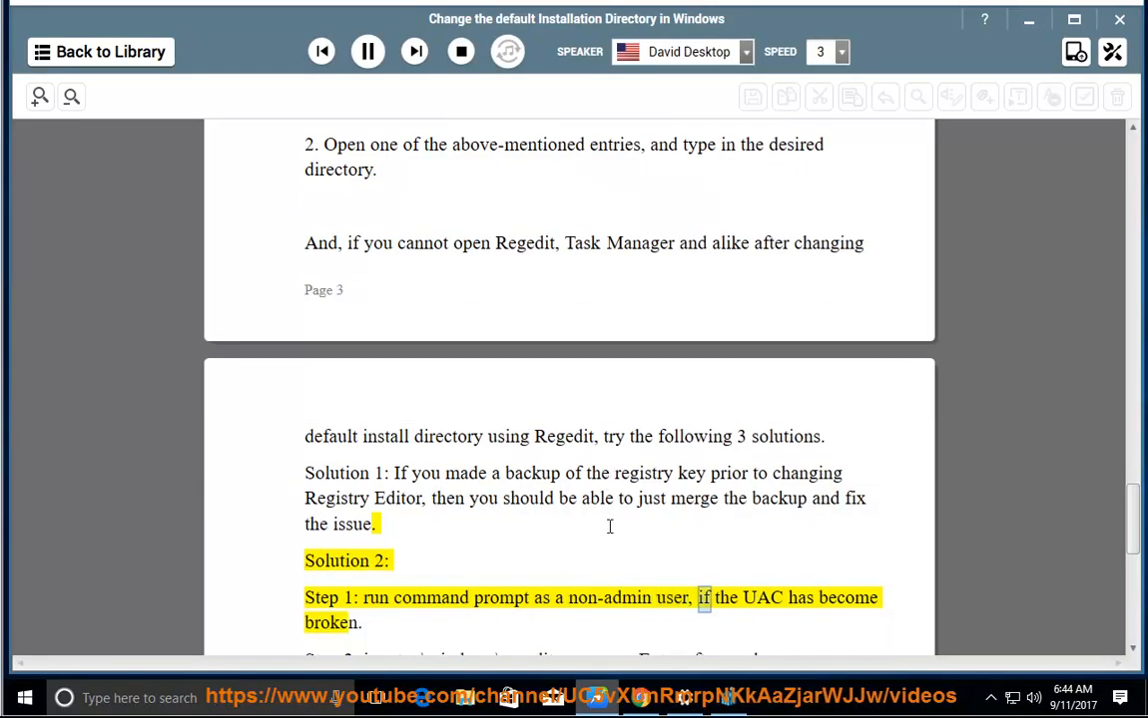
scroll(down, 3)
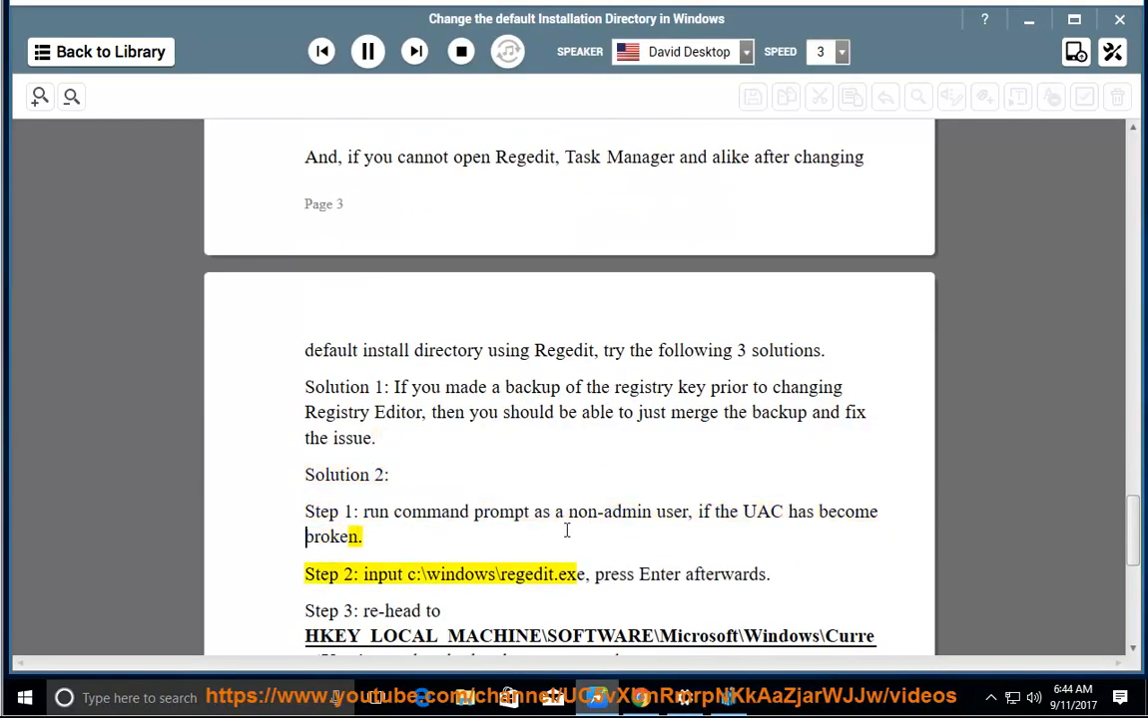
double_click(495, 575)
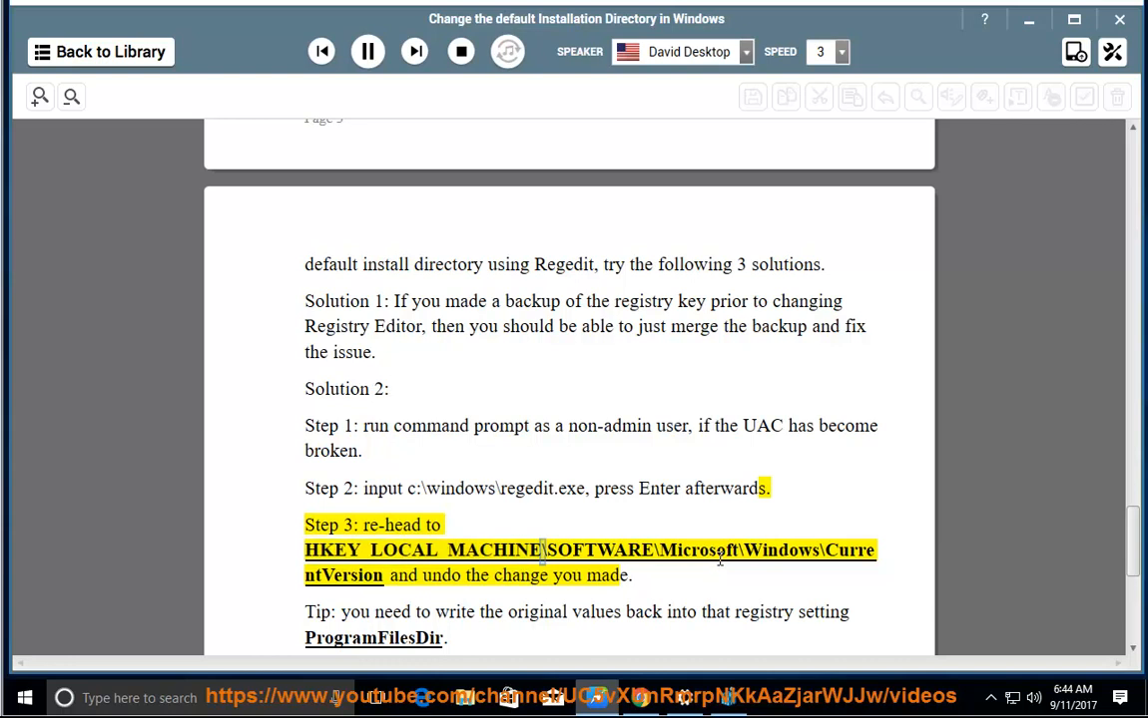
Highlight words in the Step 3 key path while narration continues through Solutions 2 and 3
double_click(779, 551)
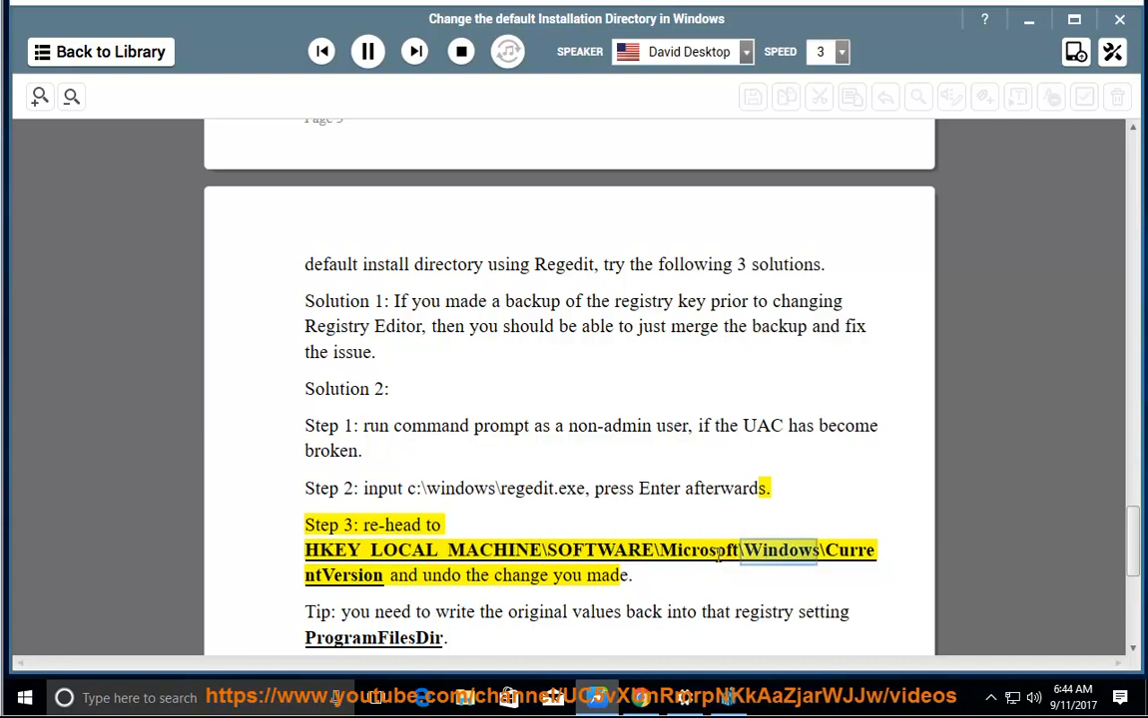
double_click(606, 575)
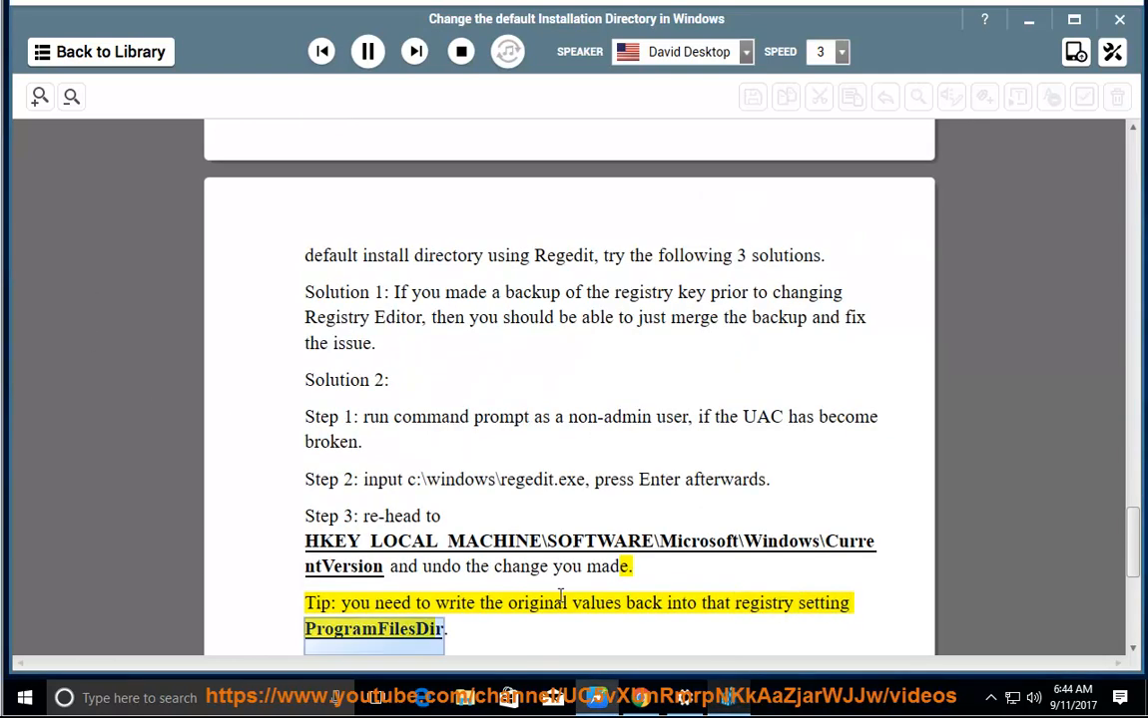
scroll(down, 3)
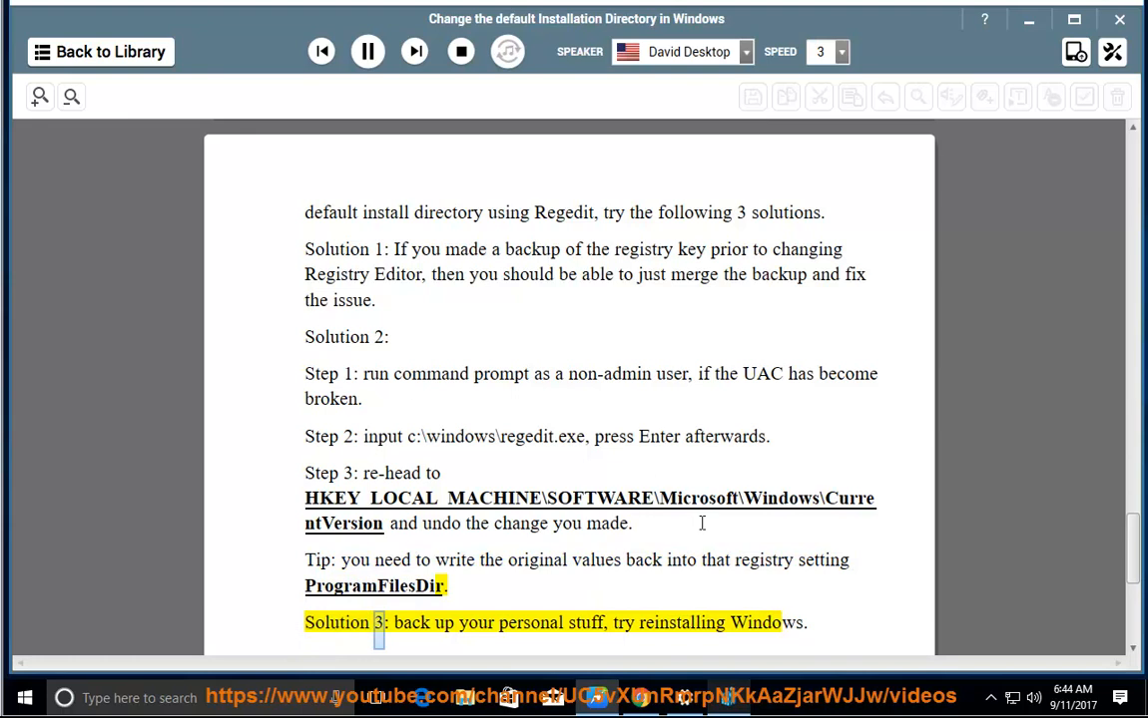